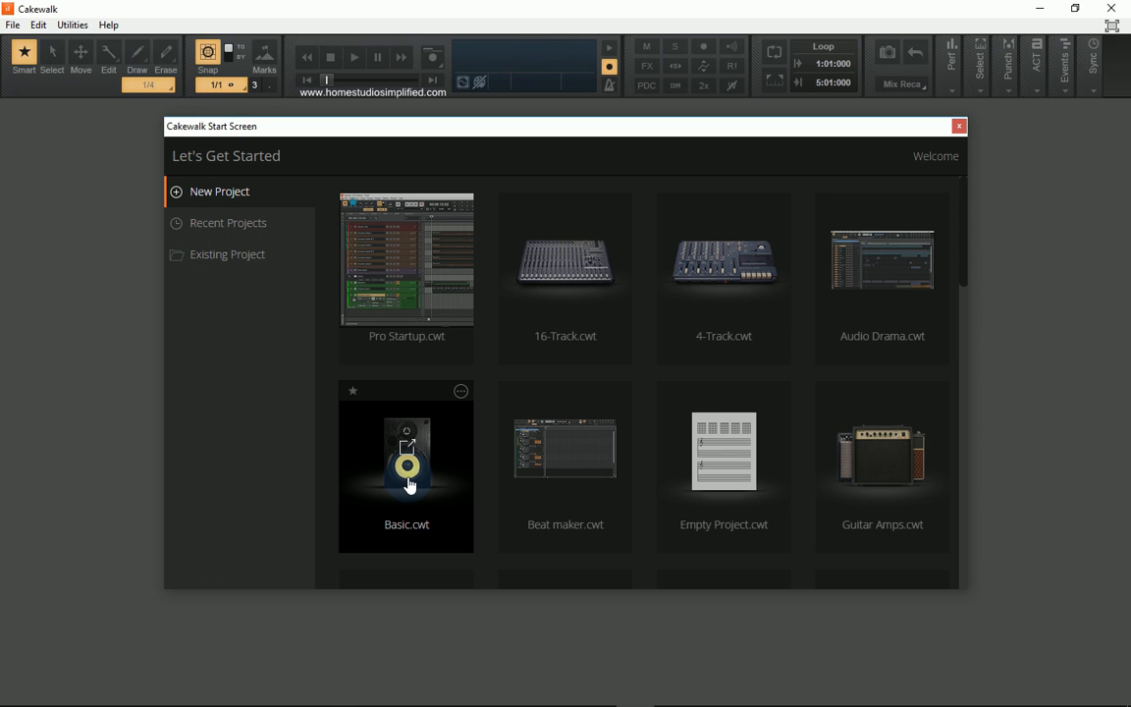
Open a new project from the Basic.cwt template with one Audio and one MIDI track
double_click(407, 471)
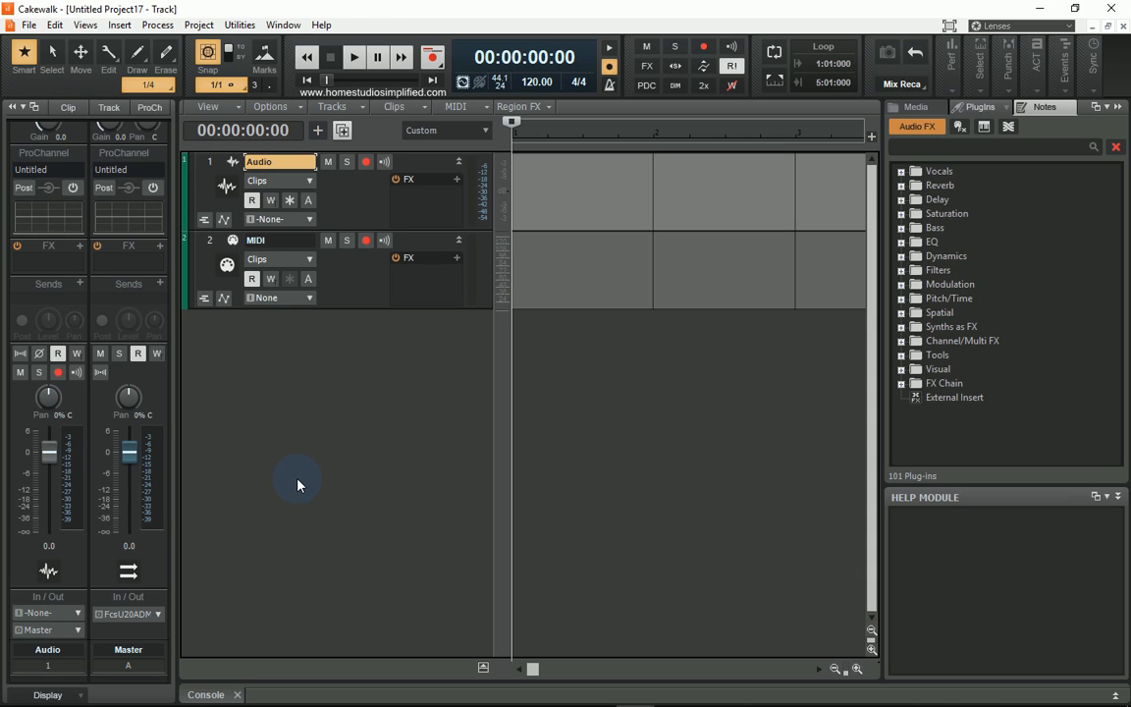
mouse_move(272, 445)
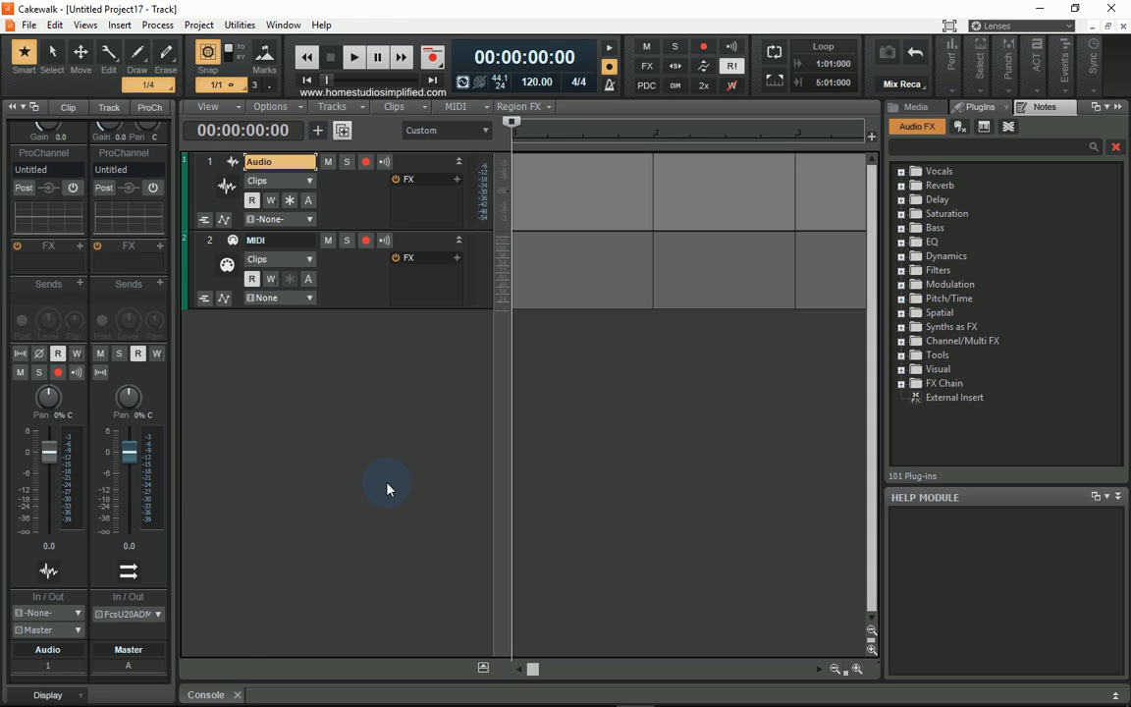
mouse_move(445, 431)
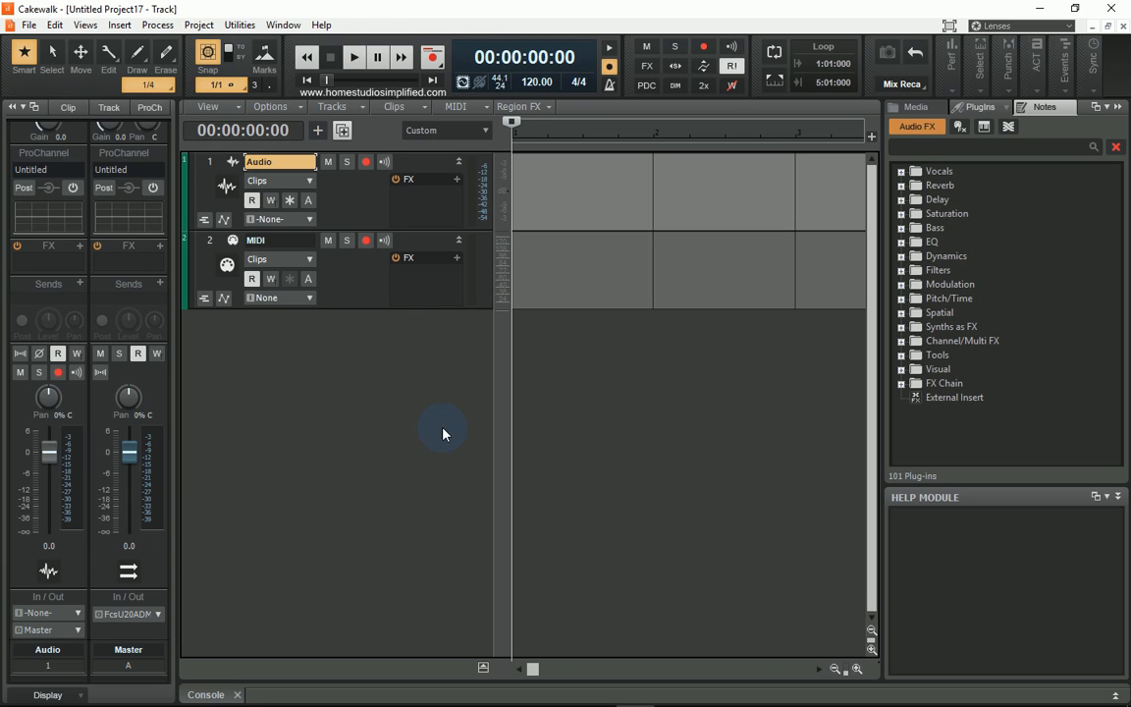
mouse_move(533, 417)
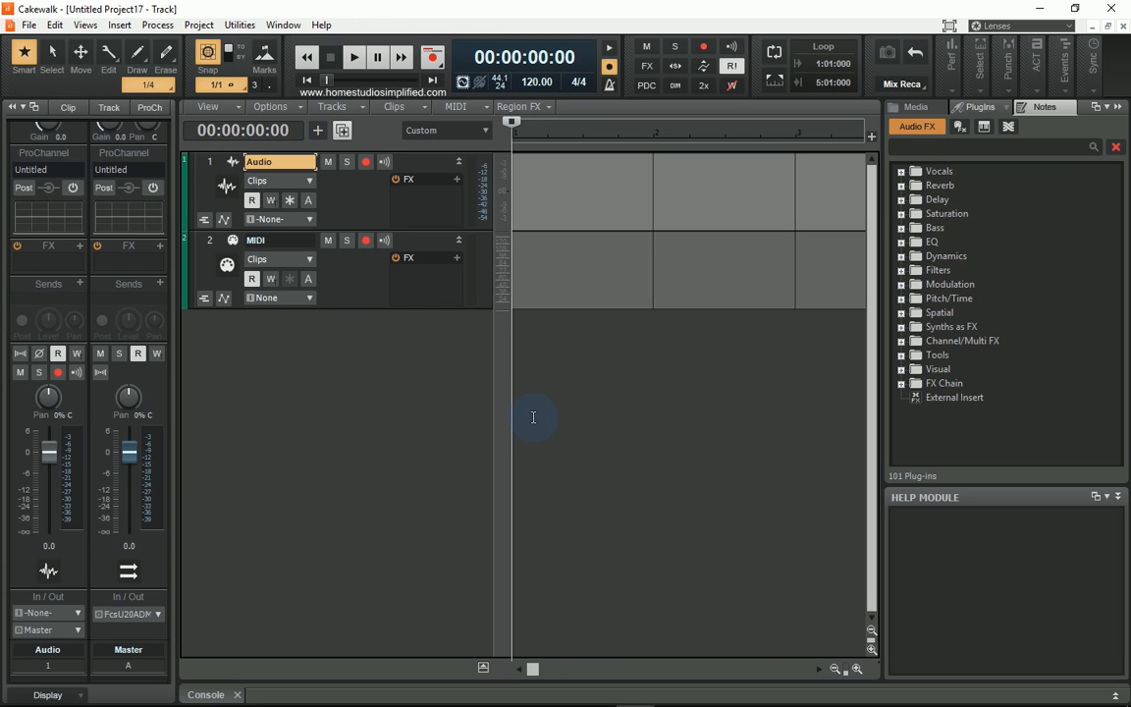
mouse_move(631, 289)
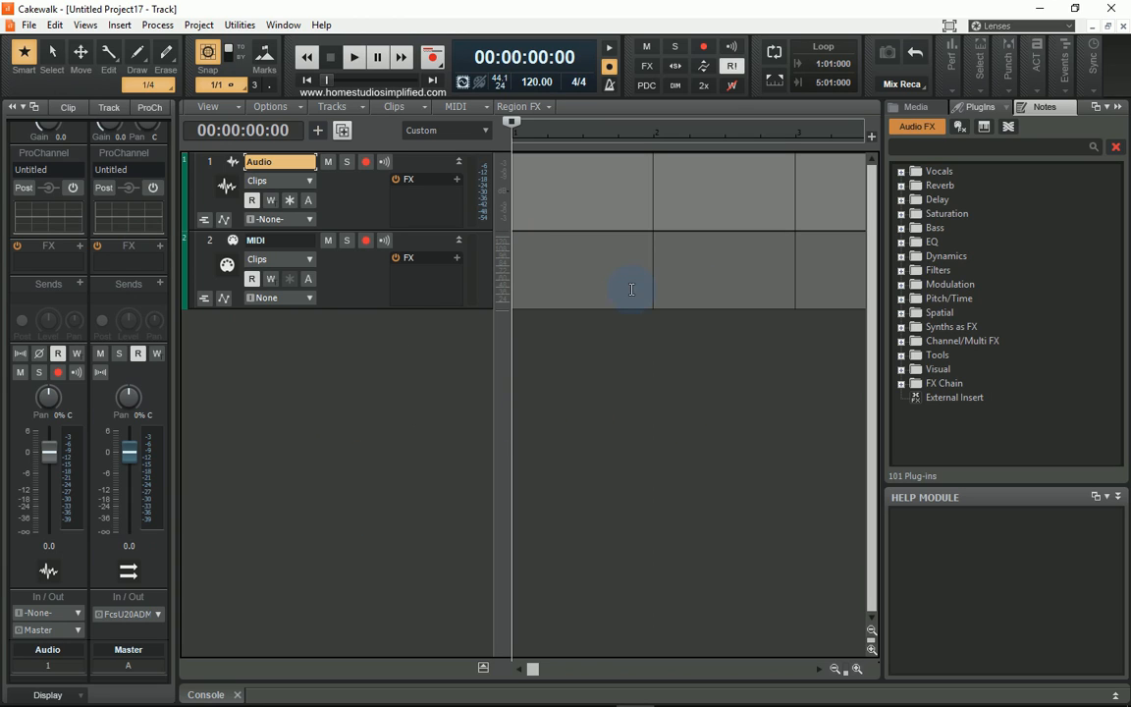
mouse_move(616, 420)
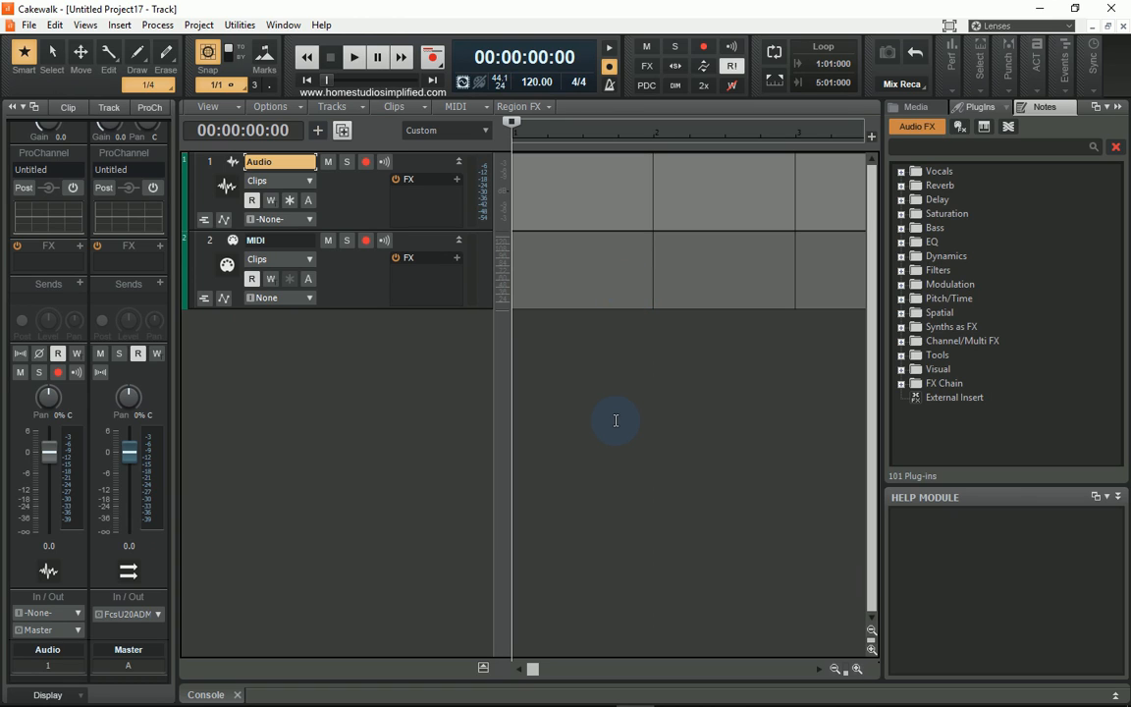
mouse_move(54, 342)
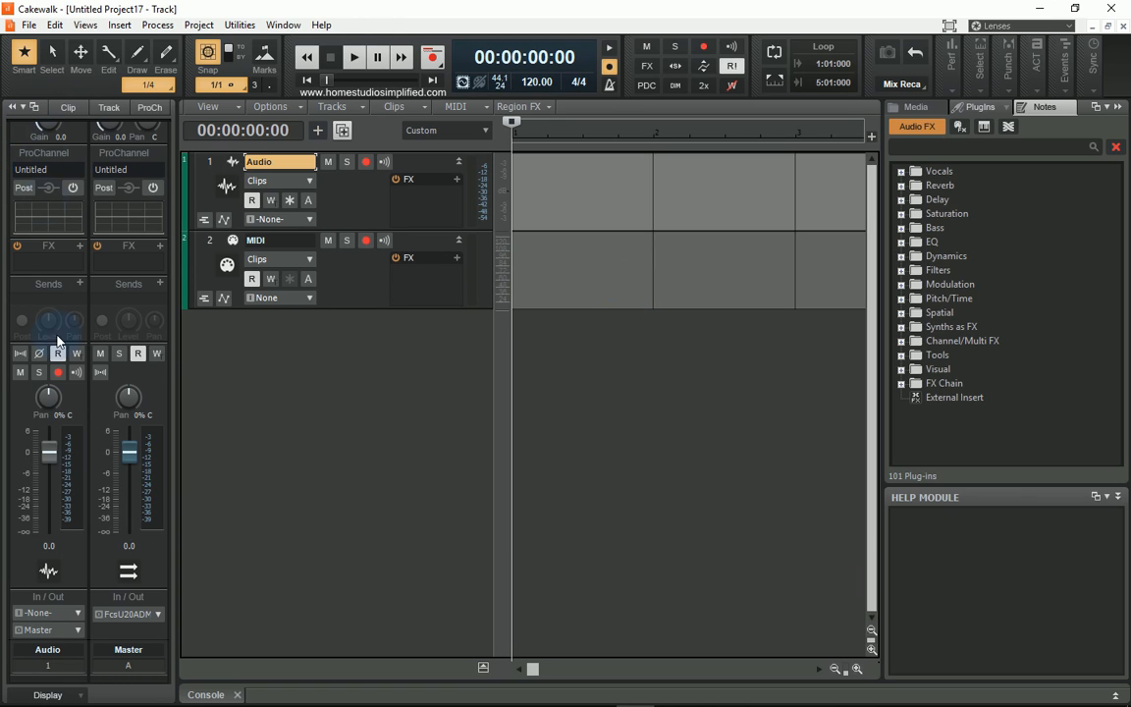
mouse_move(96, 170)
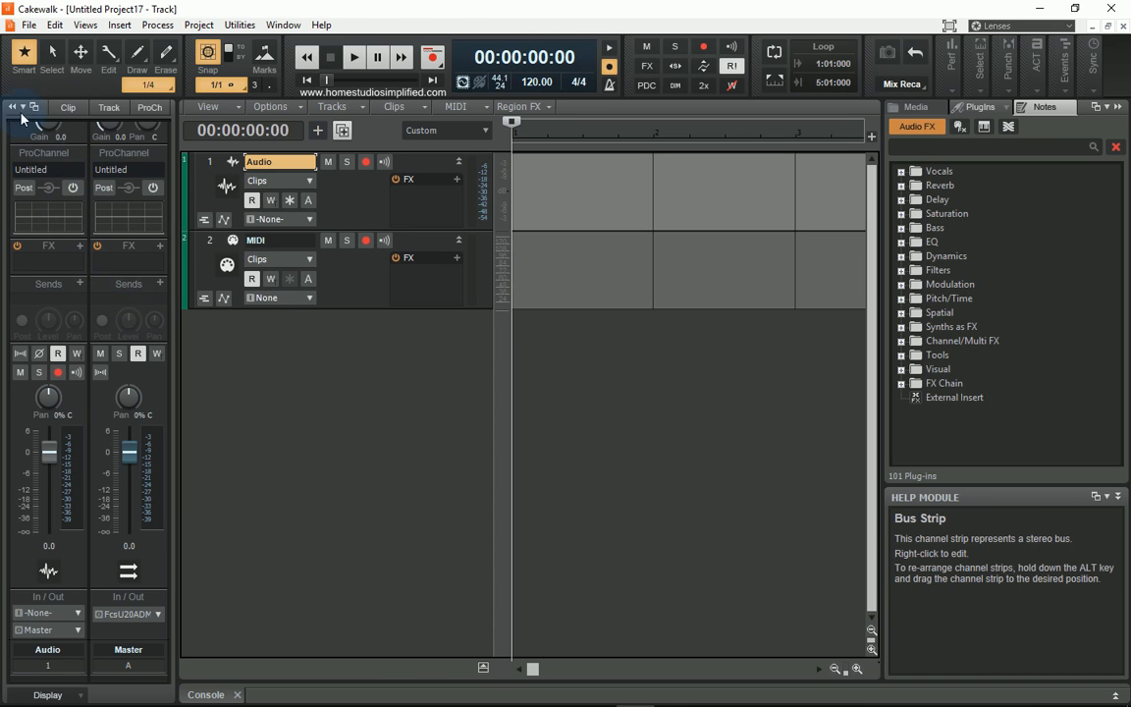
left_click(12, 107)
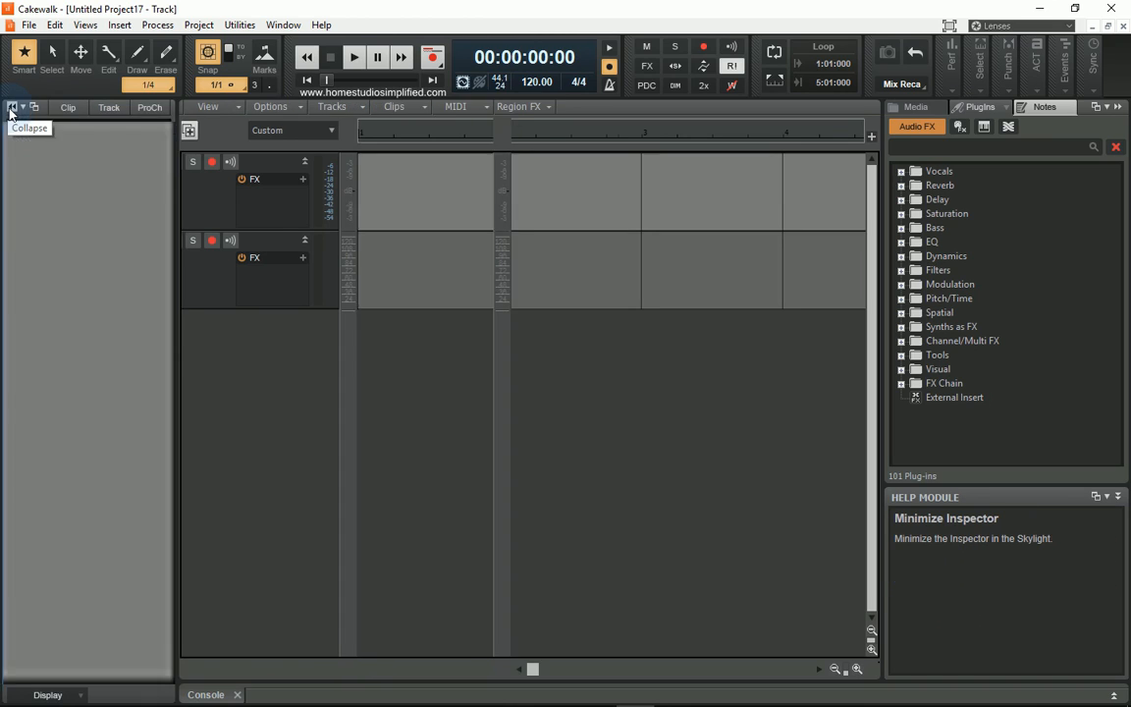
left_click(16, 107)
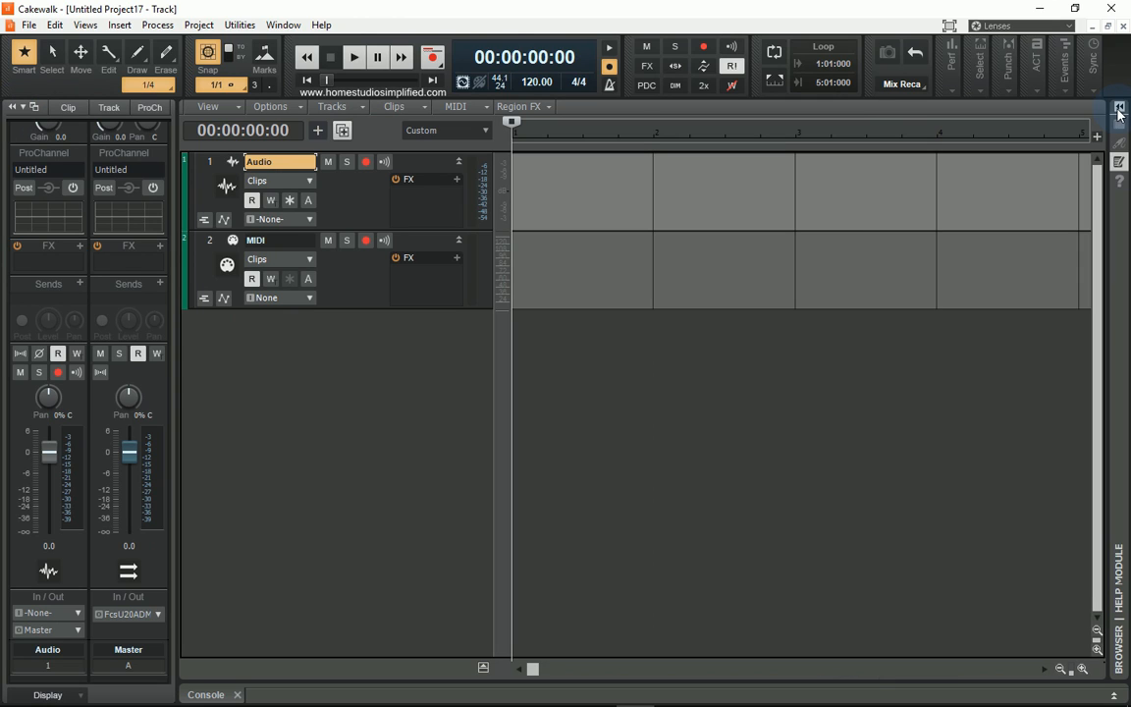
left_click(1118, 105)
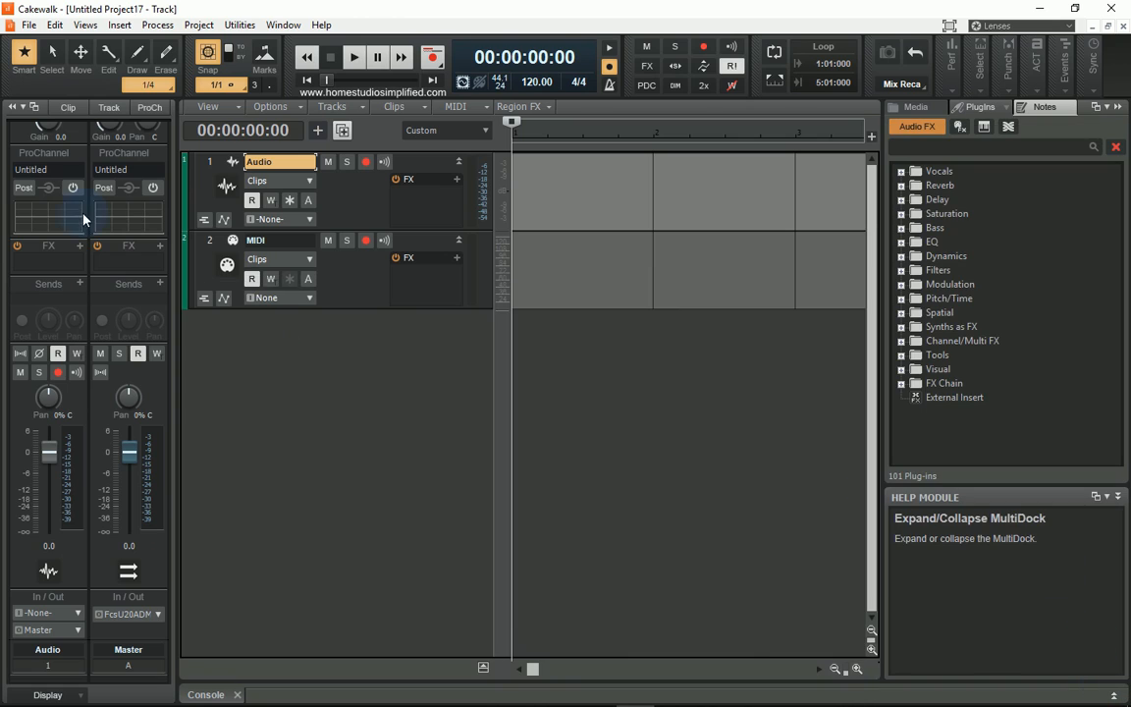
mouse_move(15, 108)
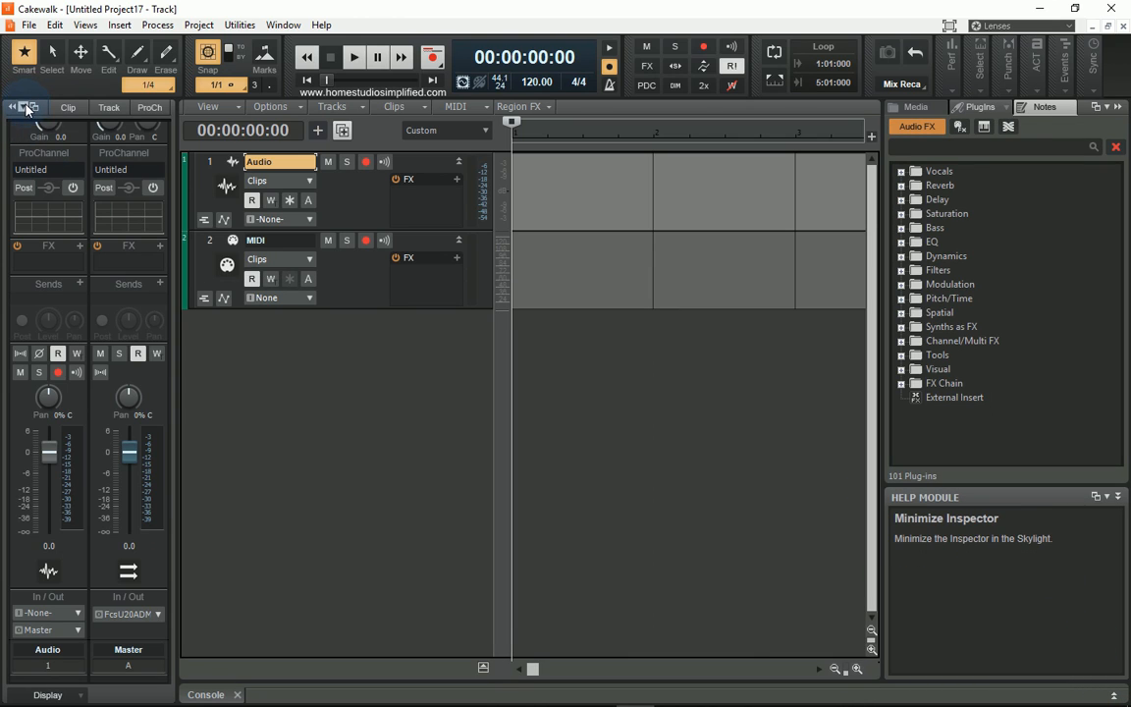
Undock the Inspector into a floating window and drag it away from the track view
left_click(33, 105)
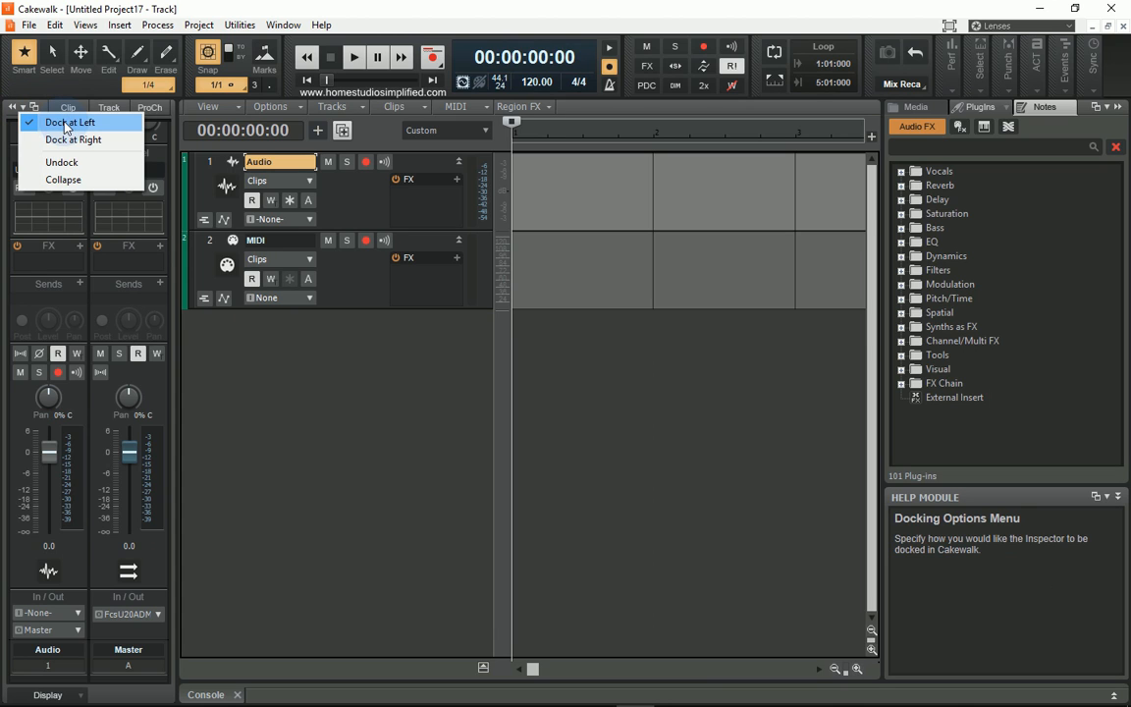
left_click(71, 141)
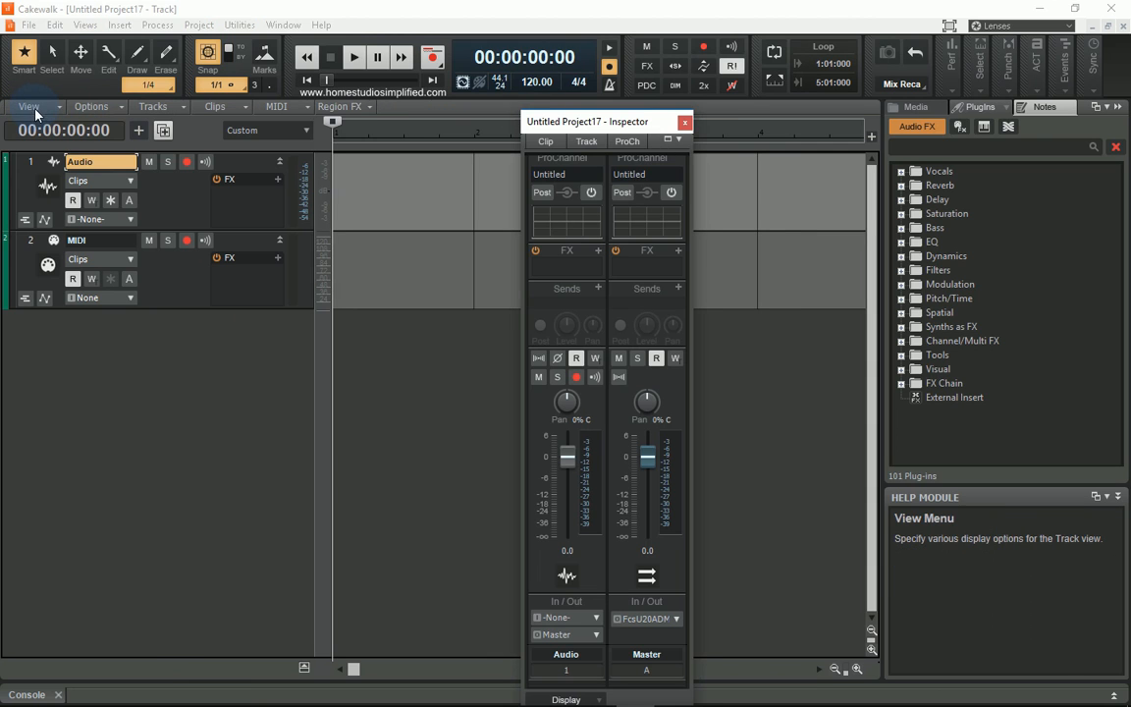
left_click_drag(607, 121, 911, 78)
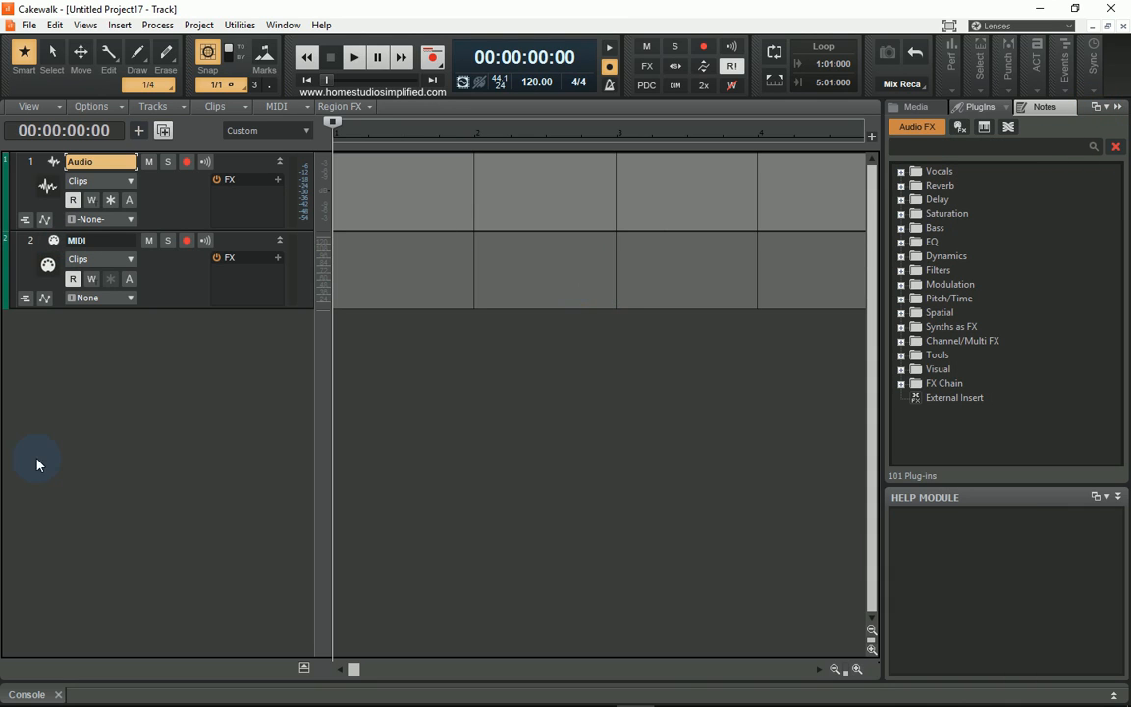
mouse_move(88, 606)
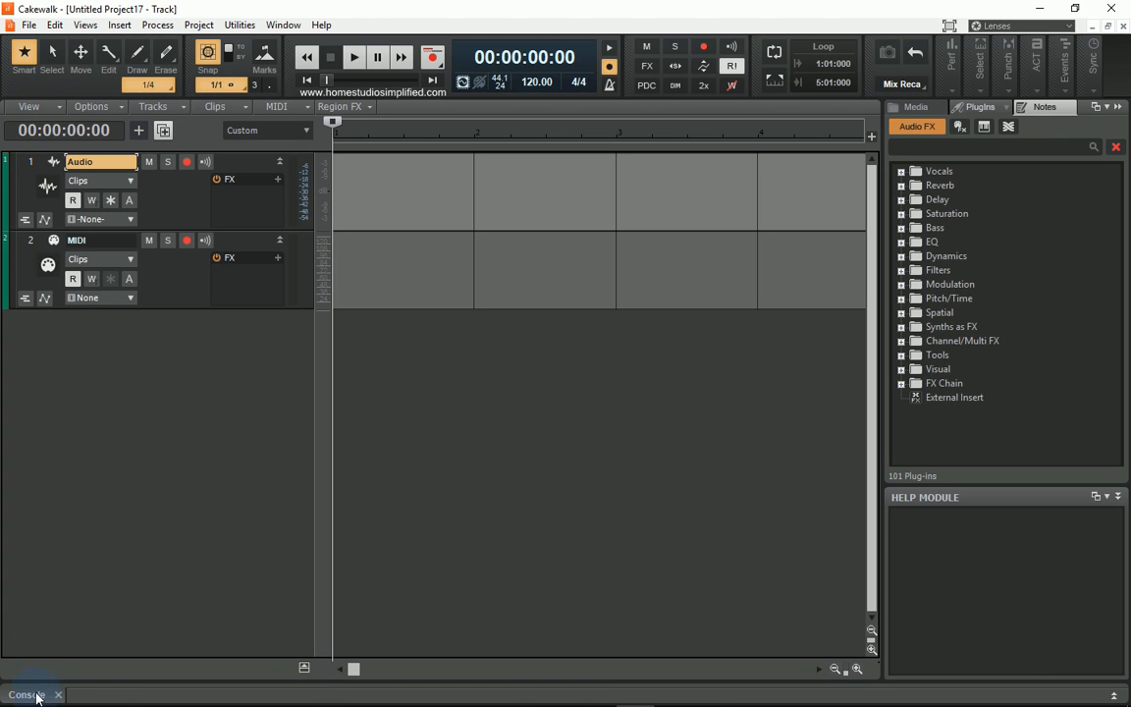
left_click(29, 694)
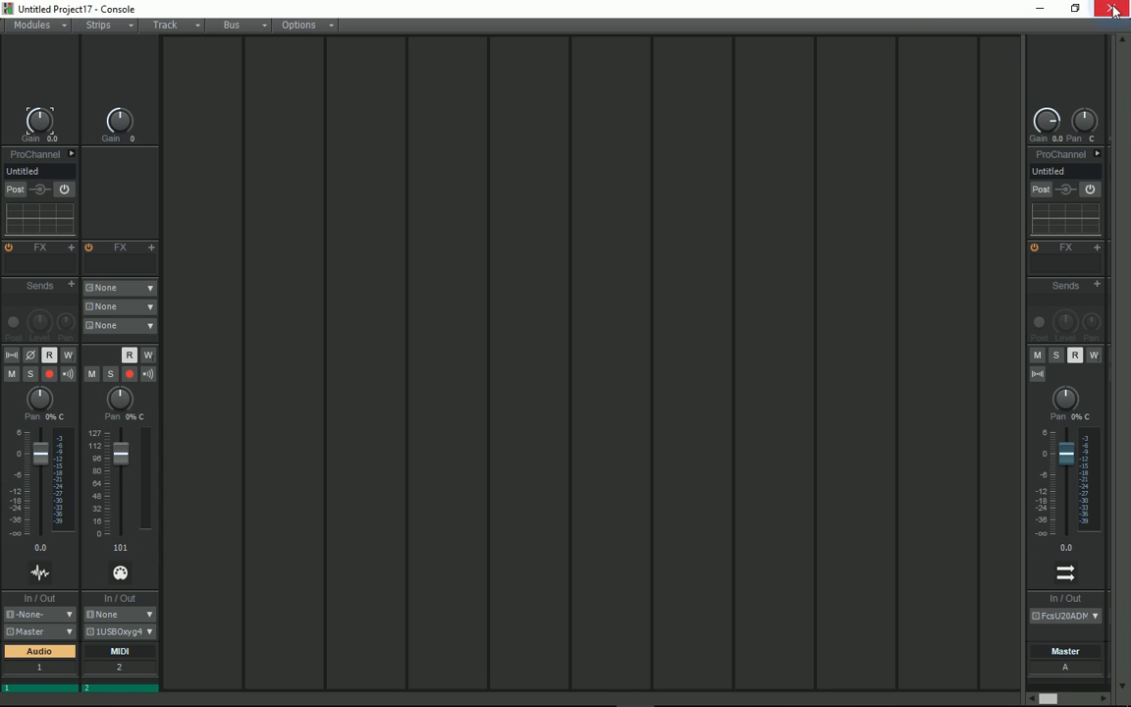
left_click(1115, 10)
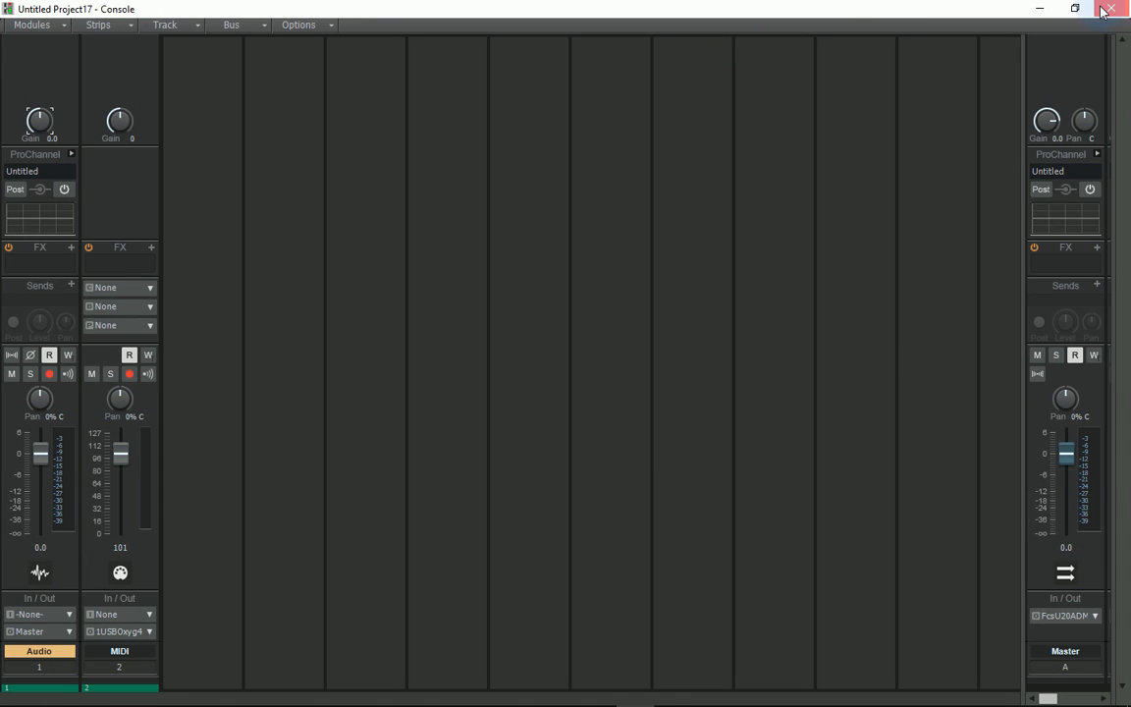
left_click(1108, 10)
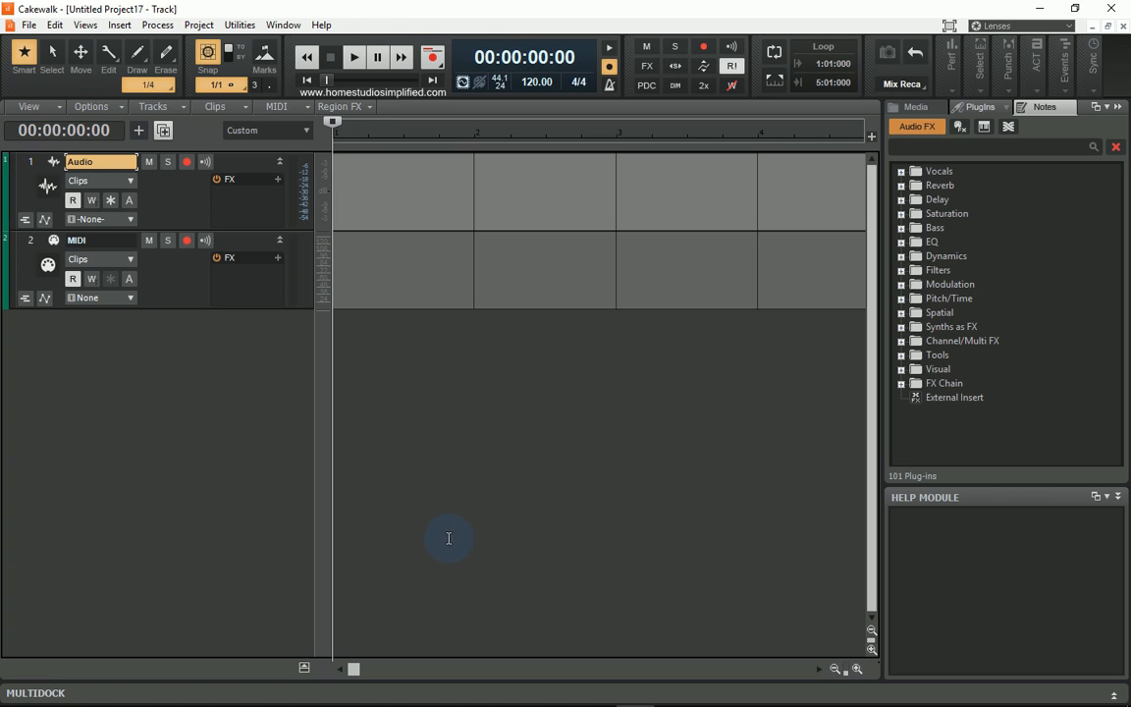
mouse_move(1056, 553)
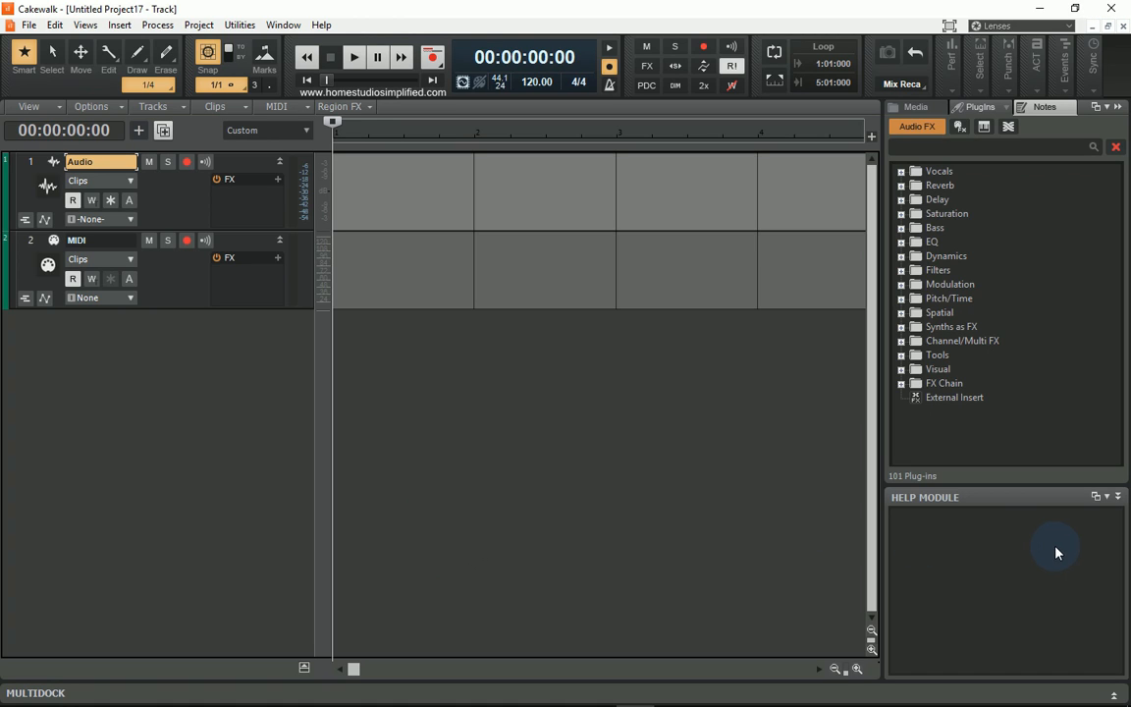
mouse_move(976, 516)
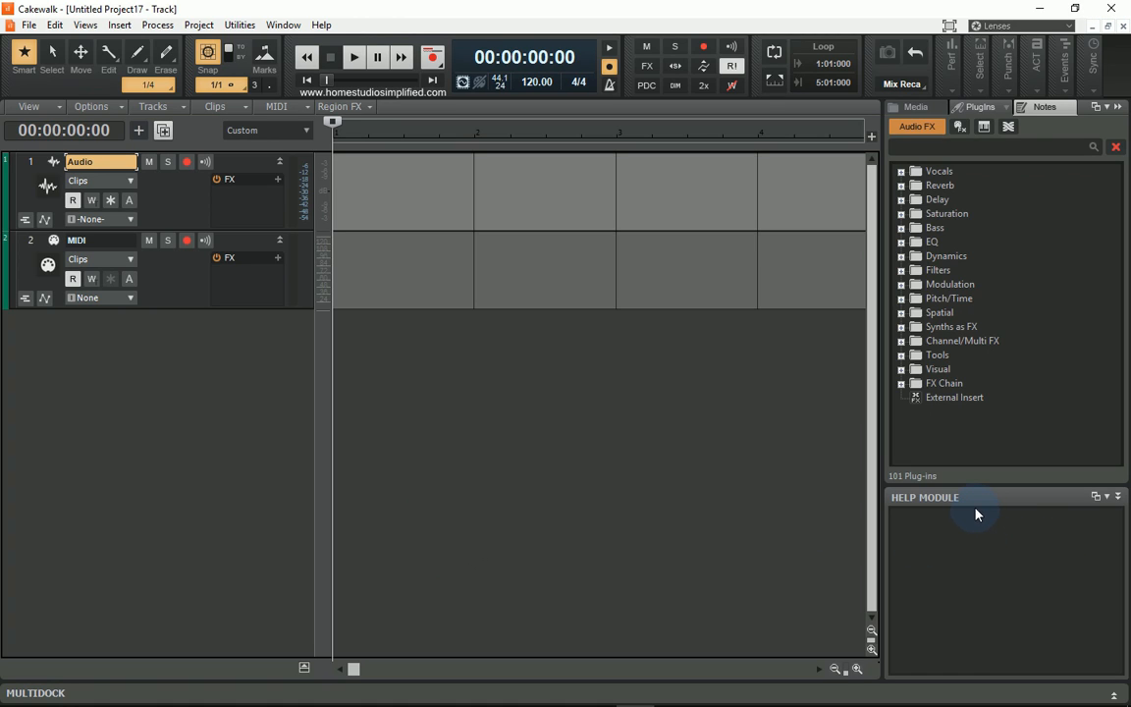
mouse_move(38, 330)
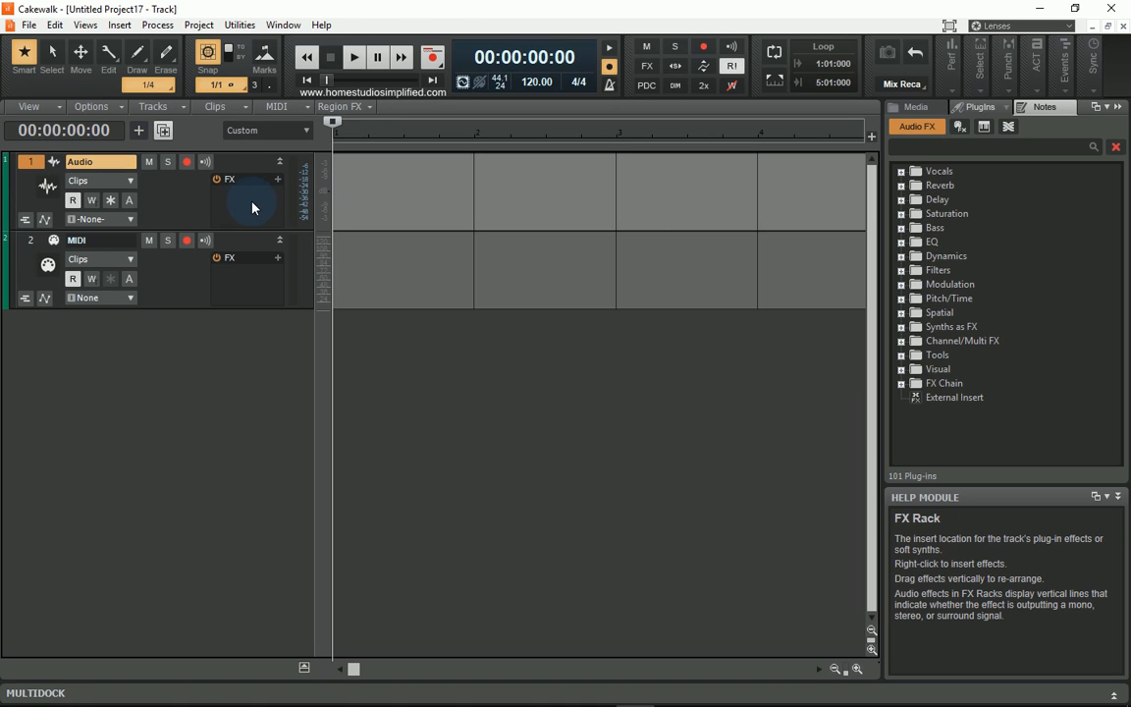
mouse_move(245, 207)
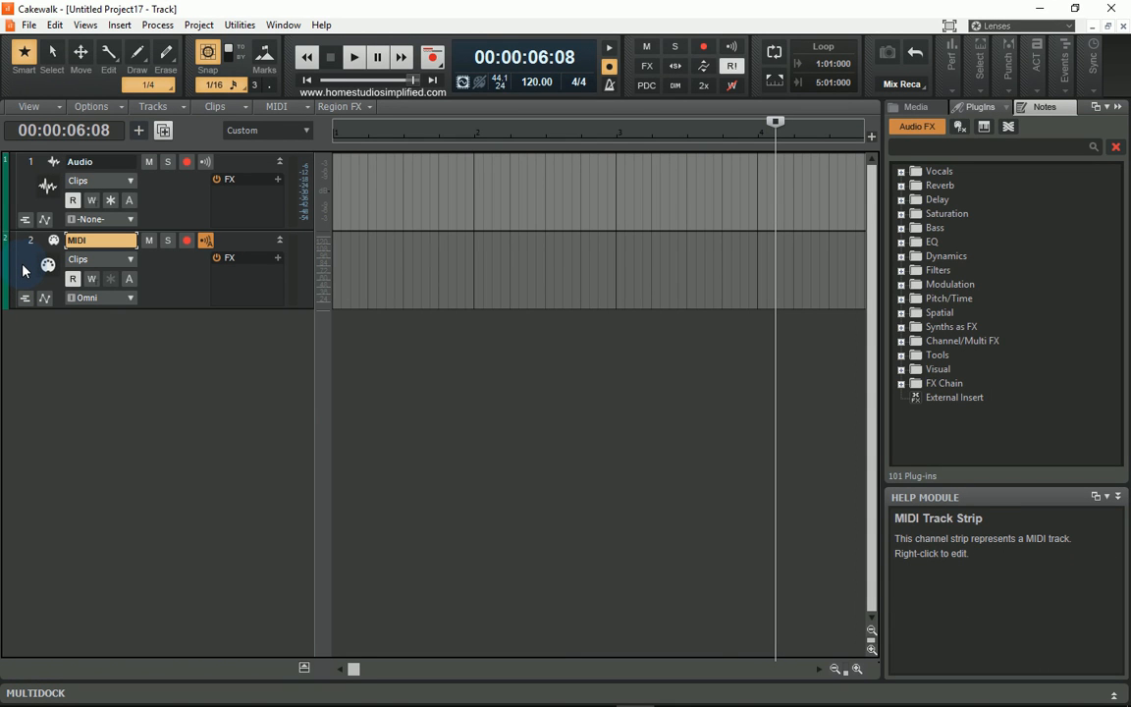
mouse_move(31, 191)
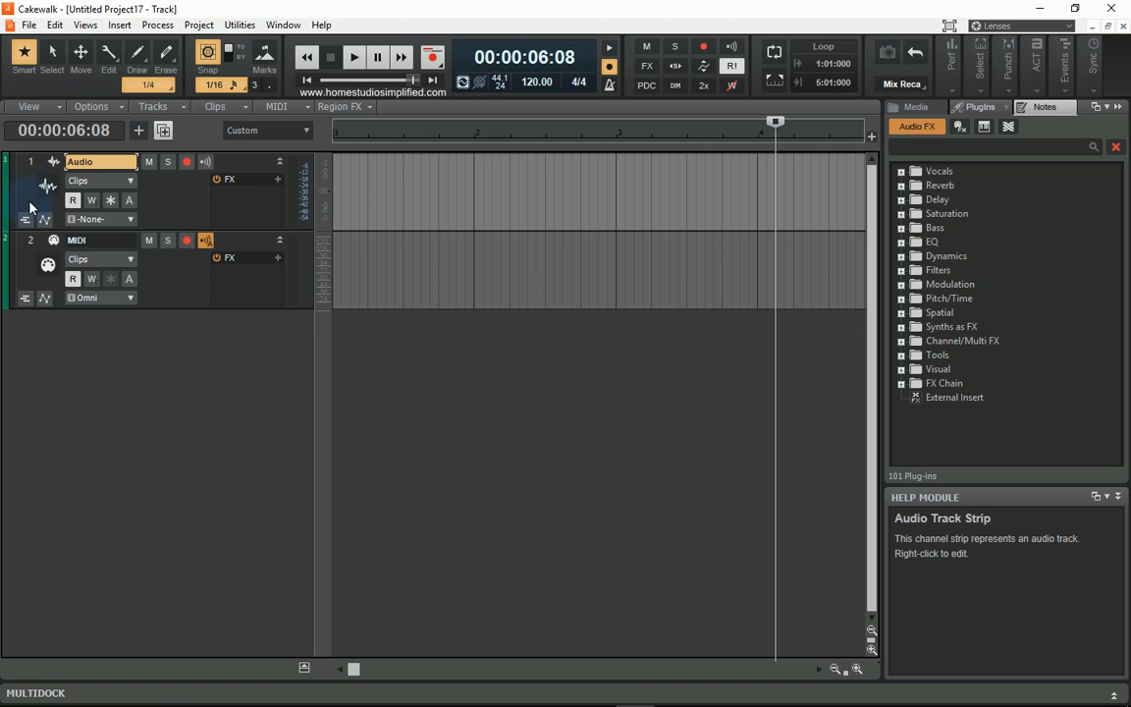
right_click(35, 191)
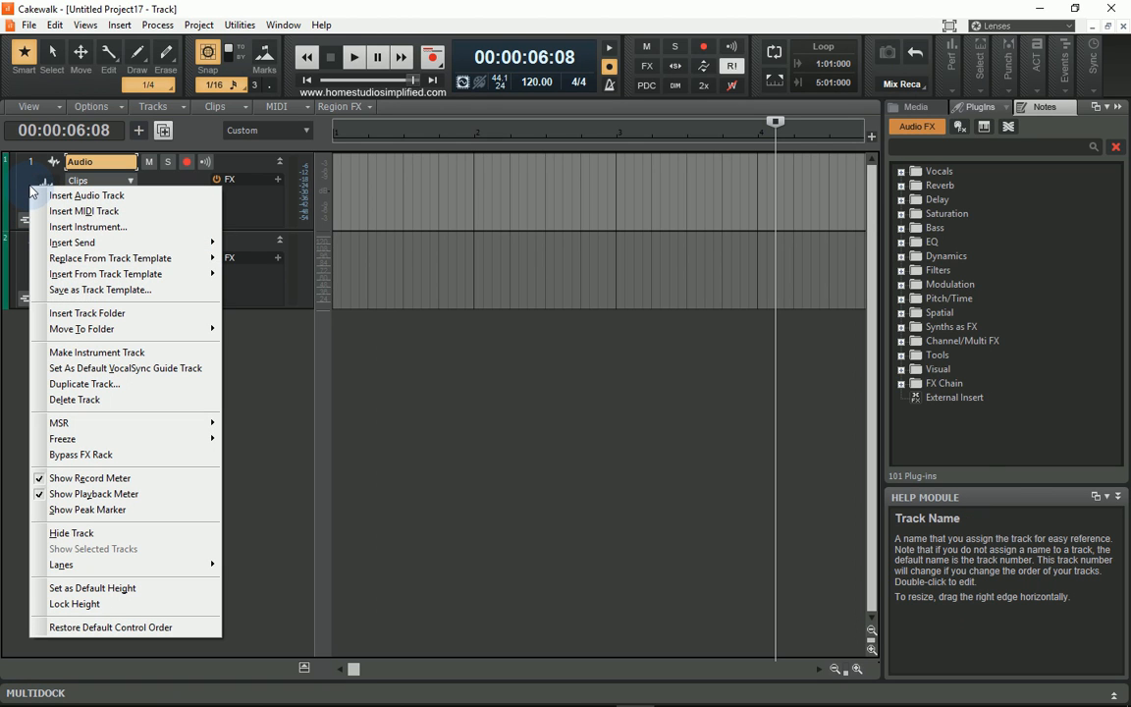
mouse_move(263, 346)
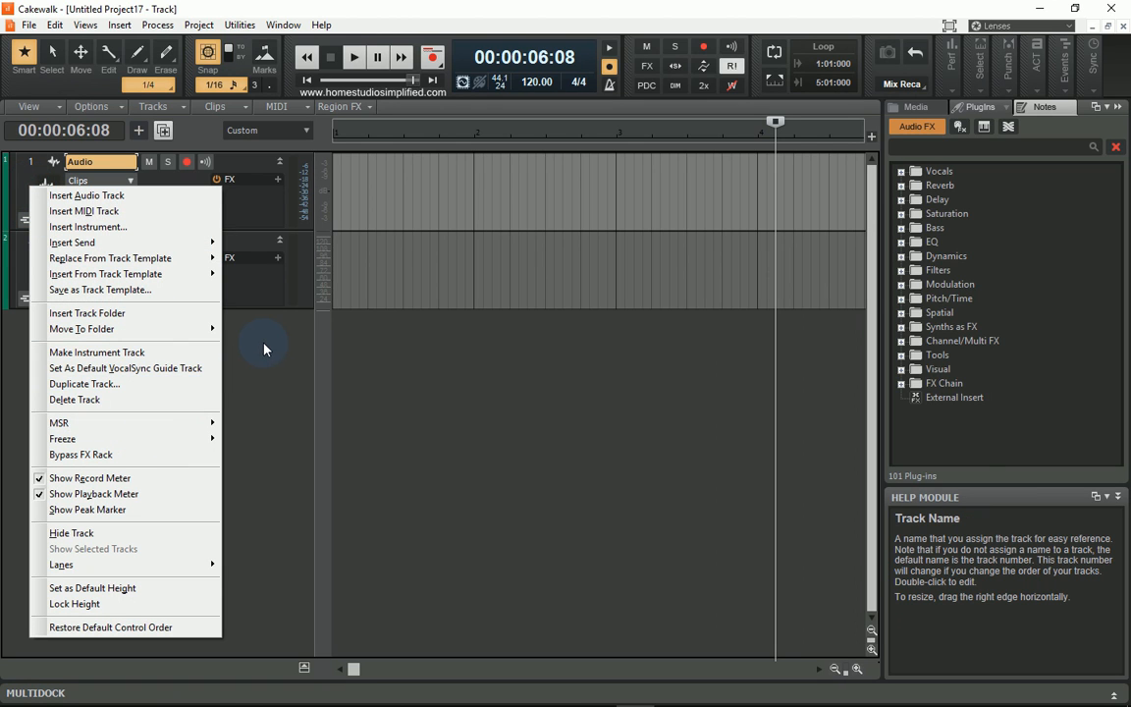
left_click(84, 211)
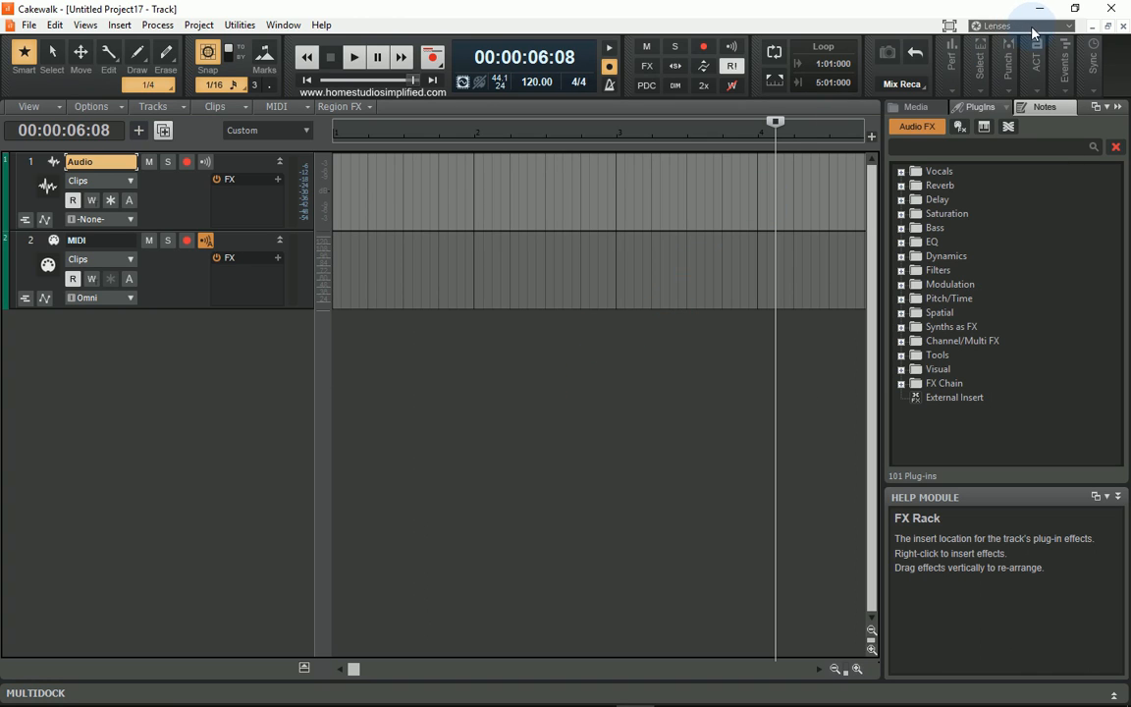
Try the Advanced lens from the Lenses dropdown, then reopen the lens list
left_click(1043, 26)
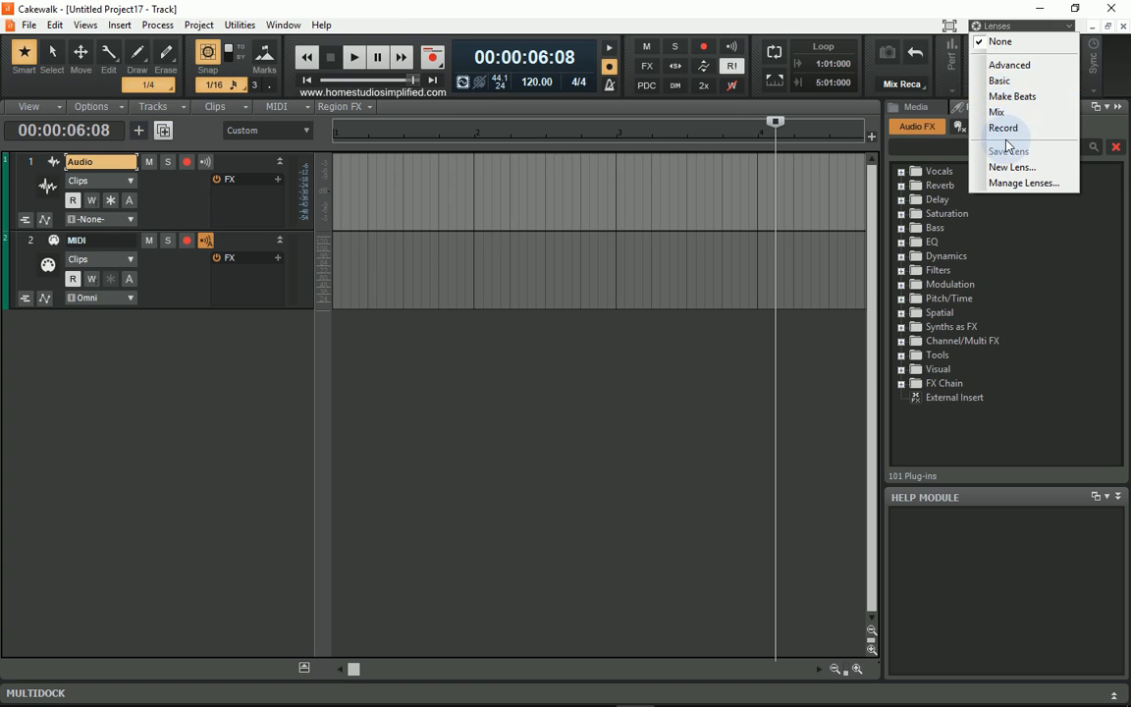
mouse_move(1005, 128)
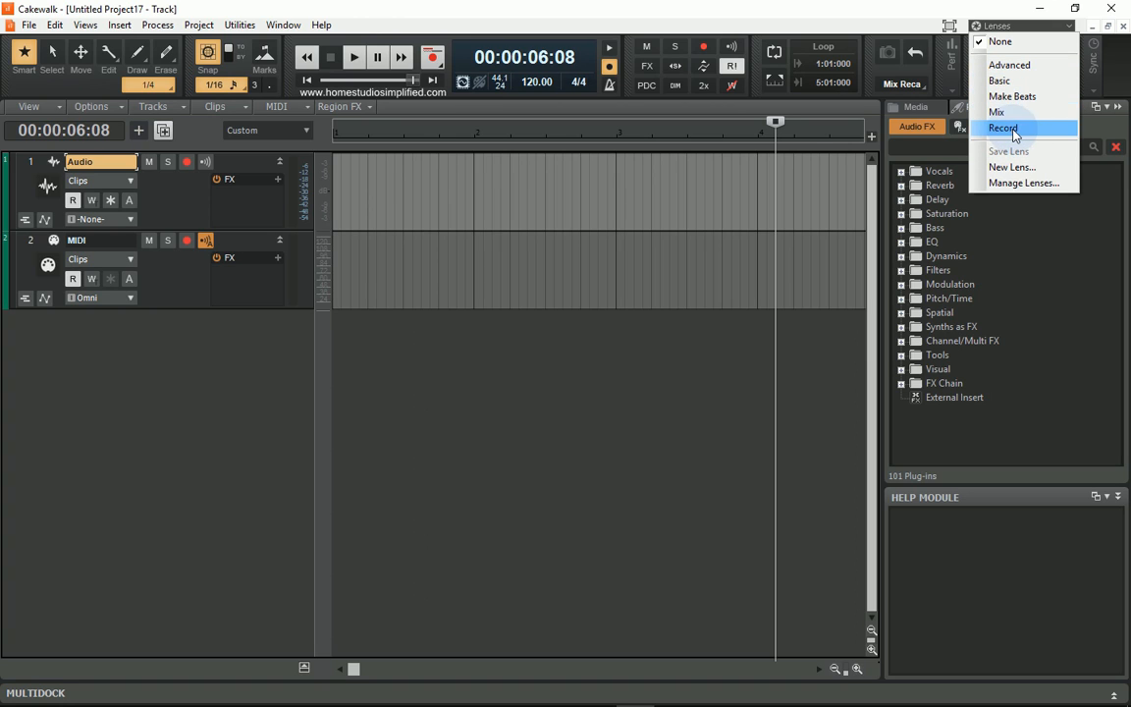
mouse_move(1011, 65)
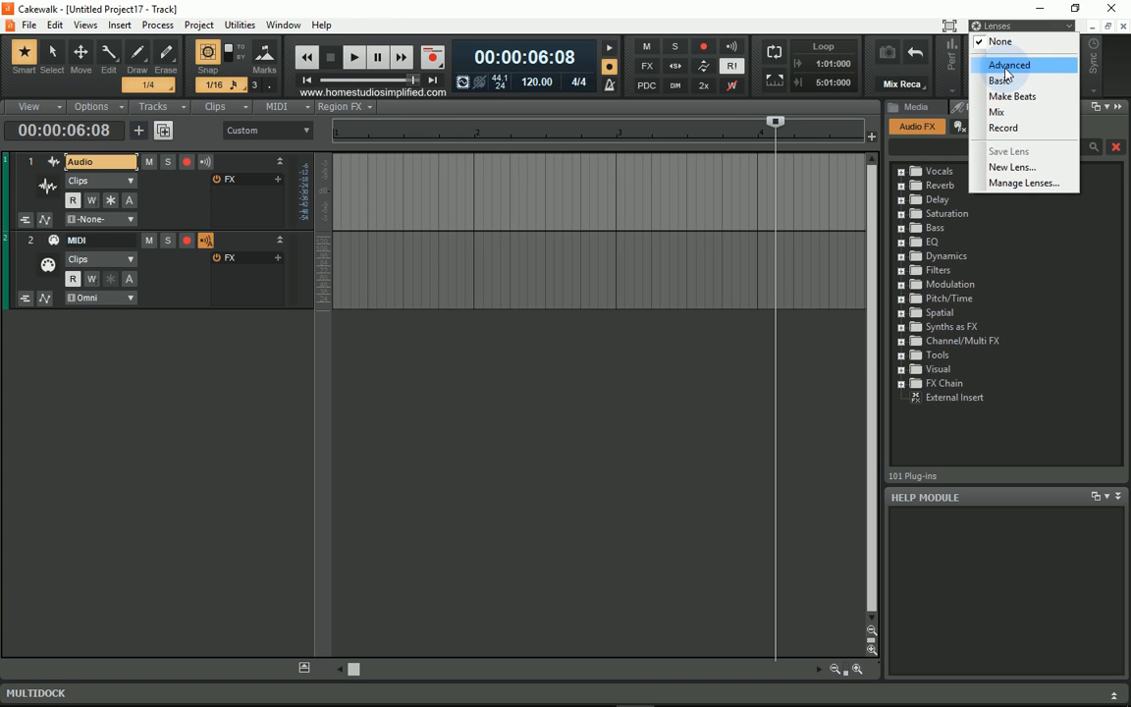
left_click(1011, 64)
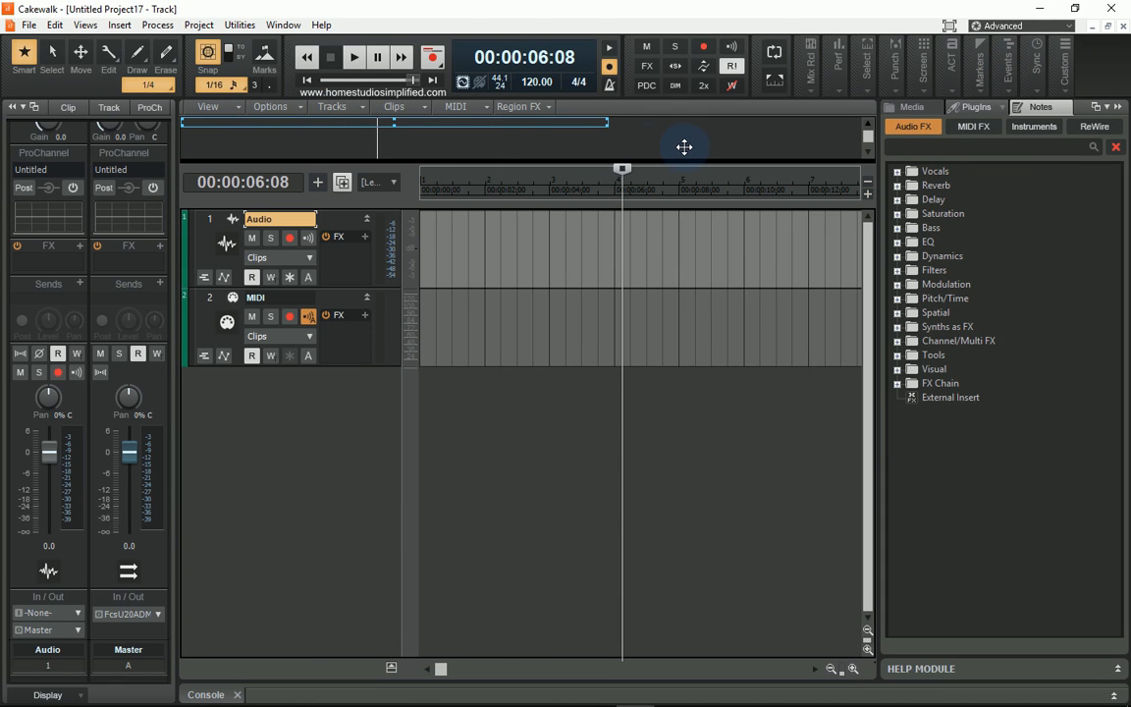
mouse_move(690, 146)
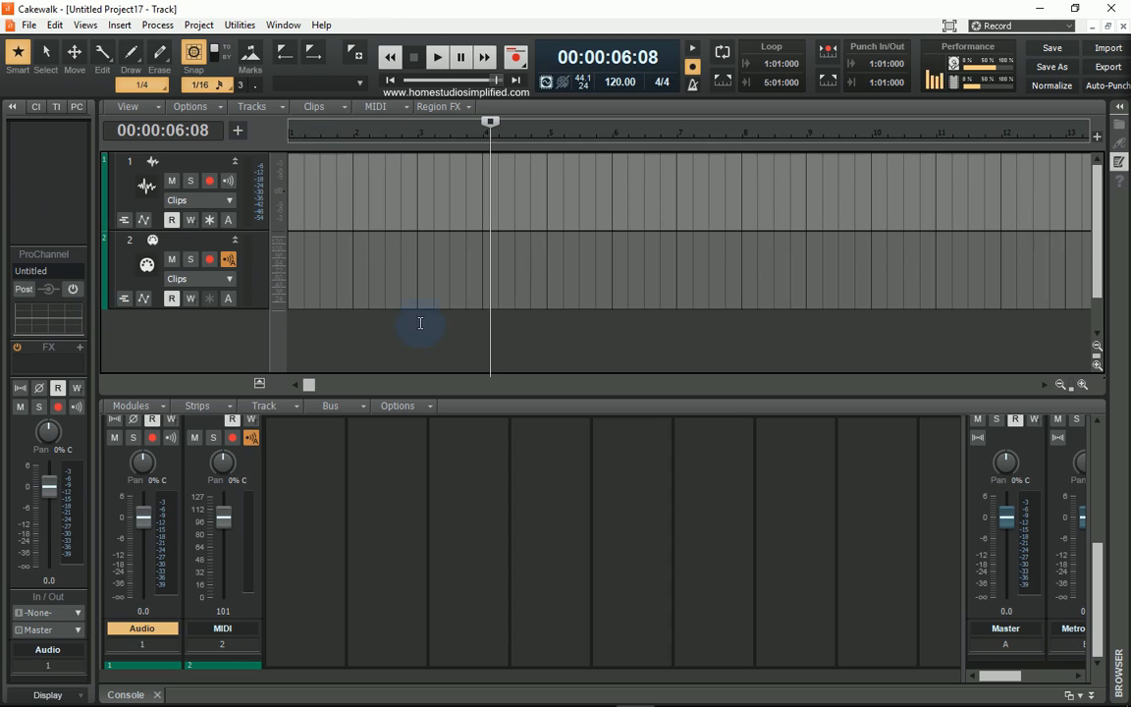
mouse_move(553, 294)
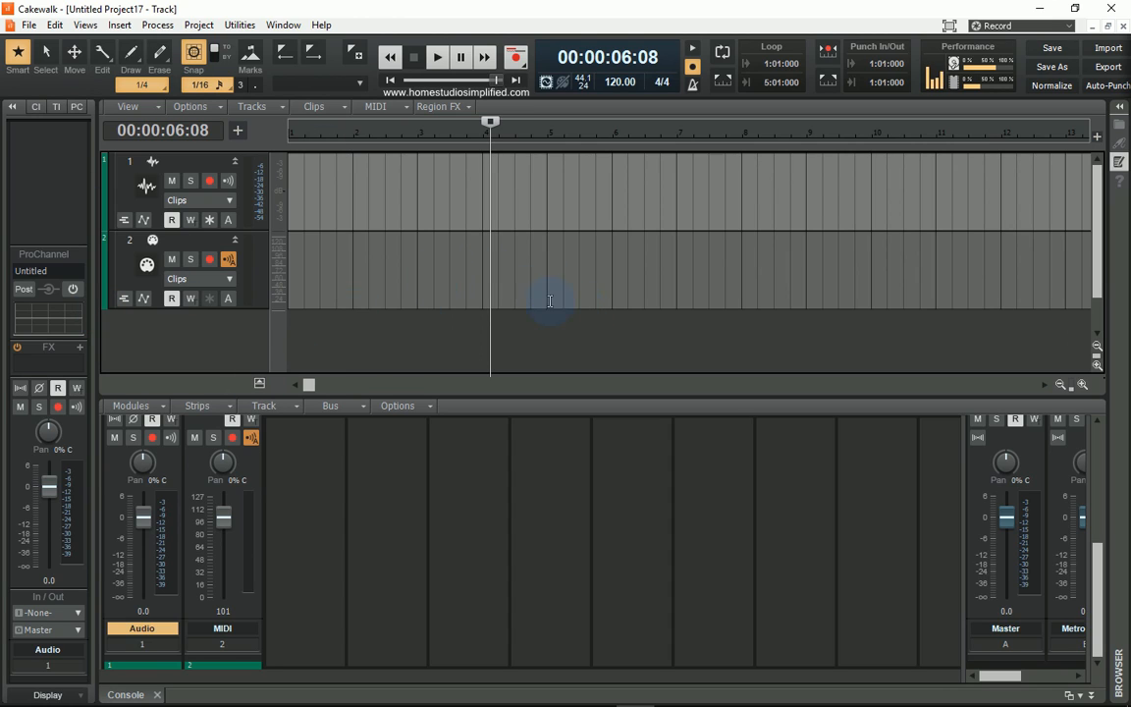
mouse_move(613, 223)
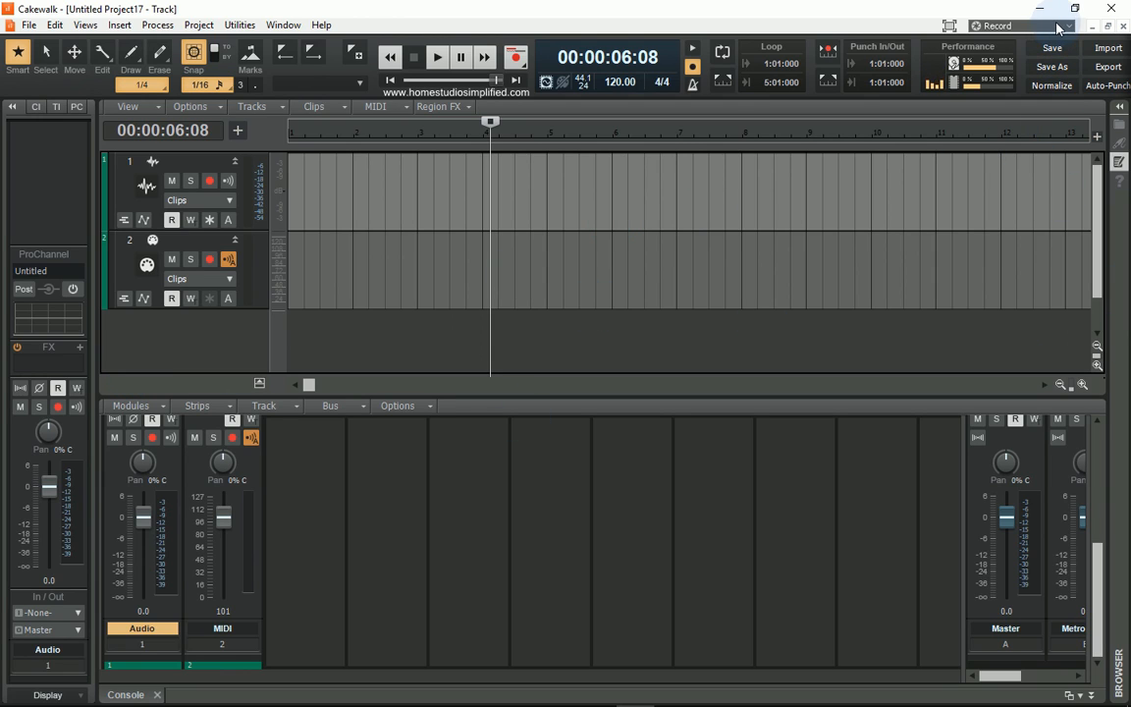
left_click(1063, 26)
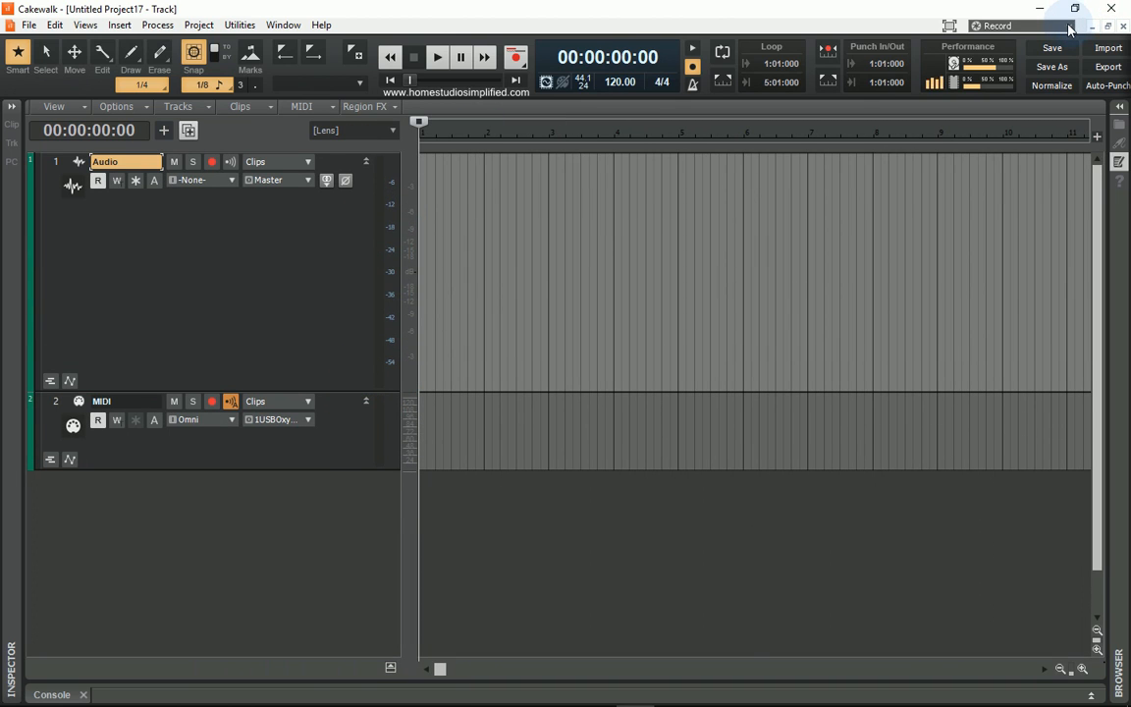
Create a custom lens named 'Lens Name', switch to Advanced, then reapply 'Lens Name'
left_click(1058, 25)
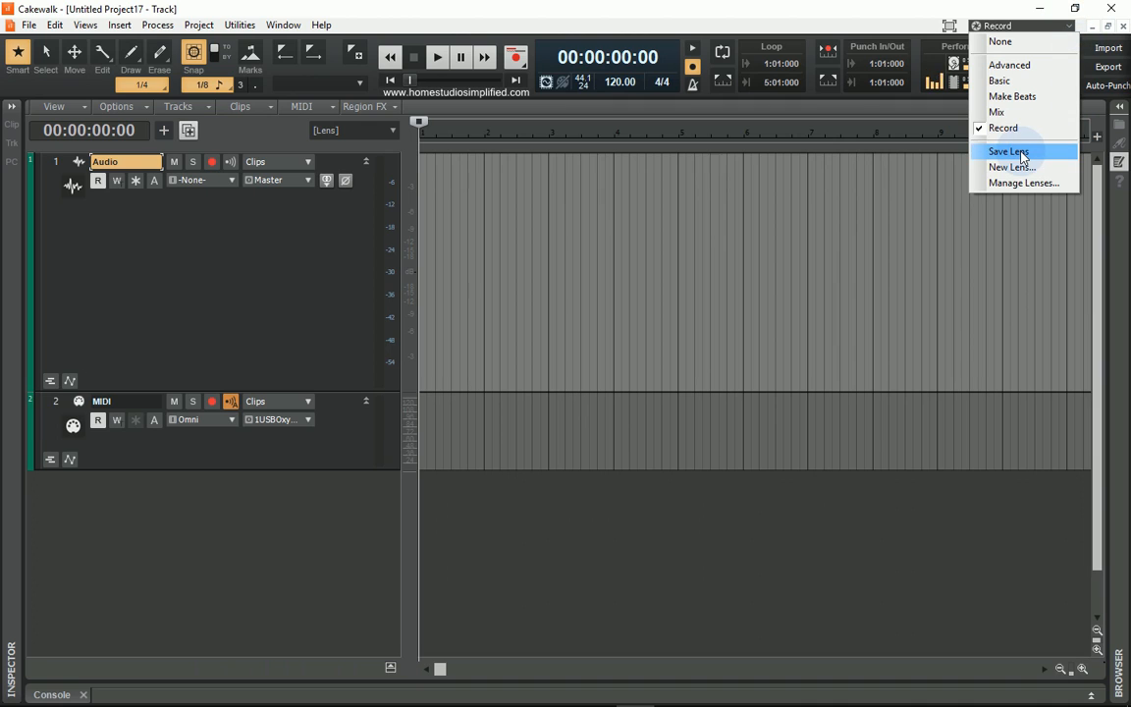
mouse_move(996, 167)
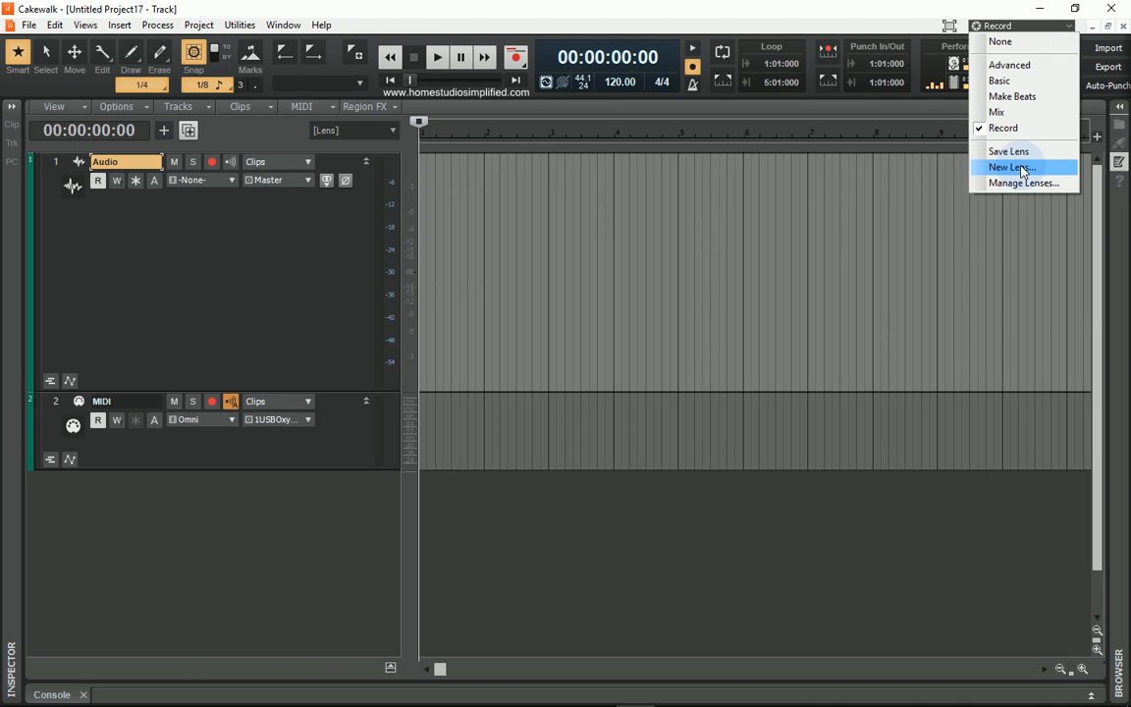
left_click(1017, 166)
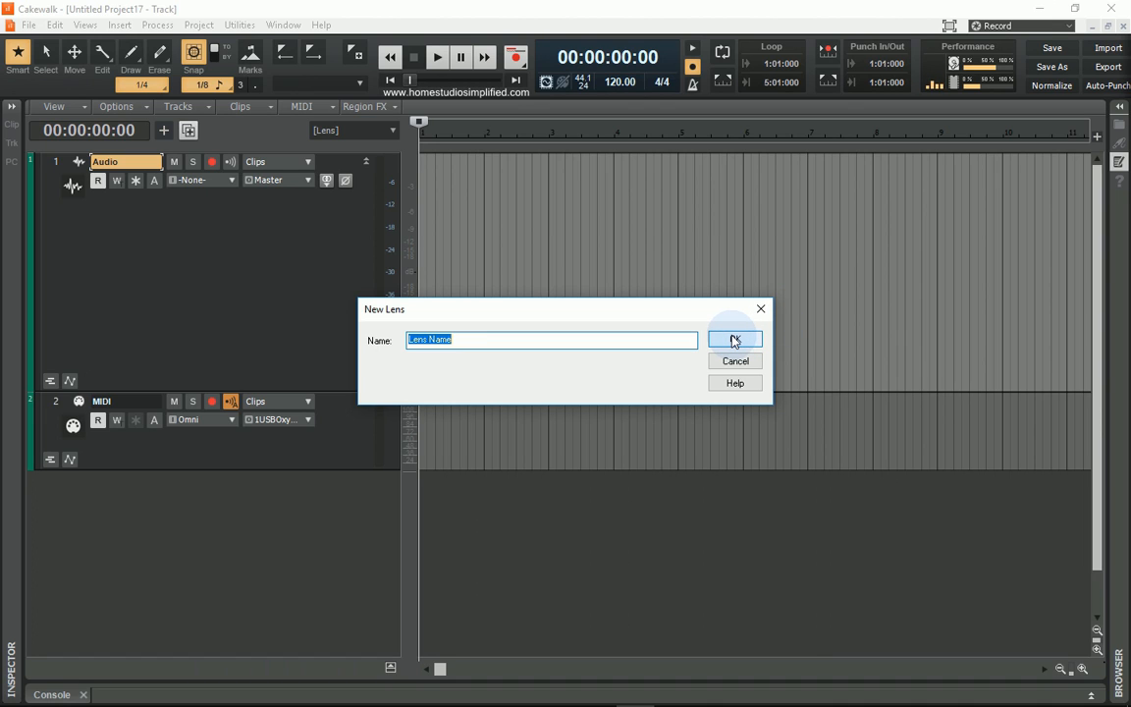
left_click(734, 340)
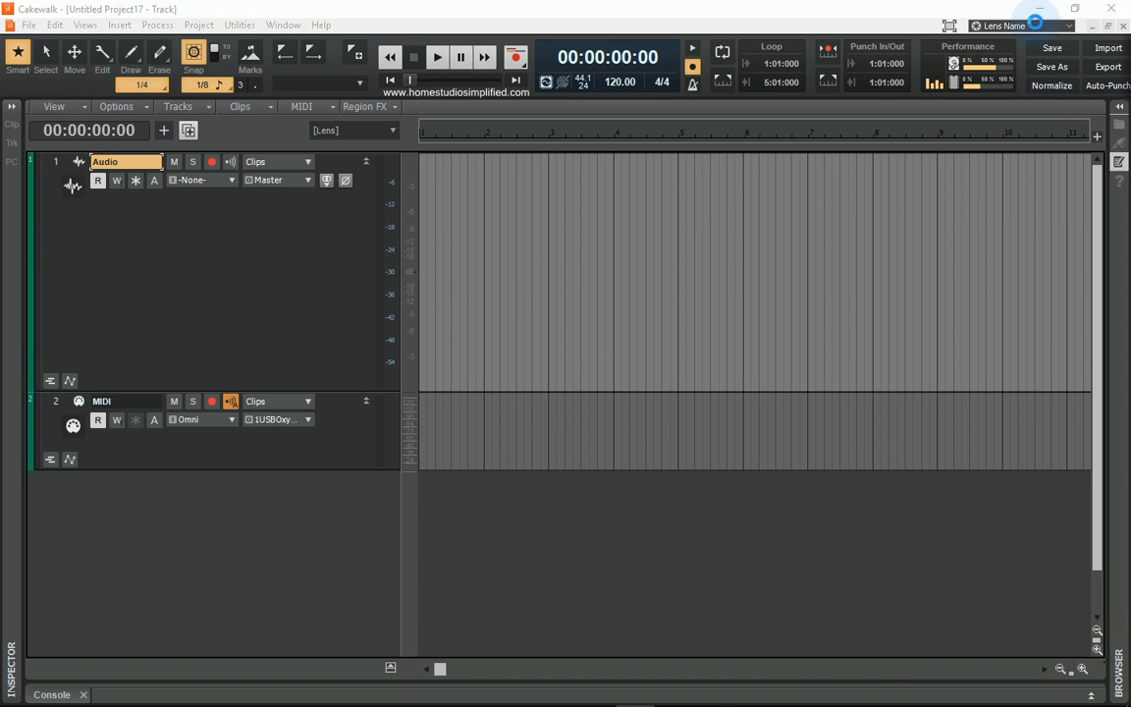
left_click(1031, 25)
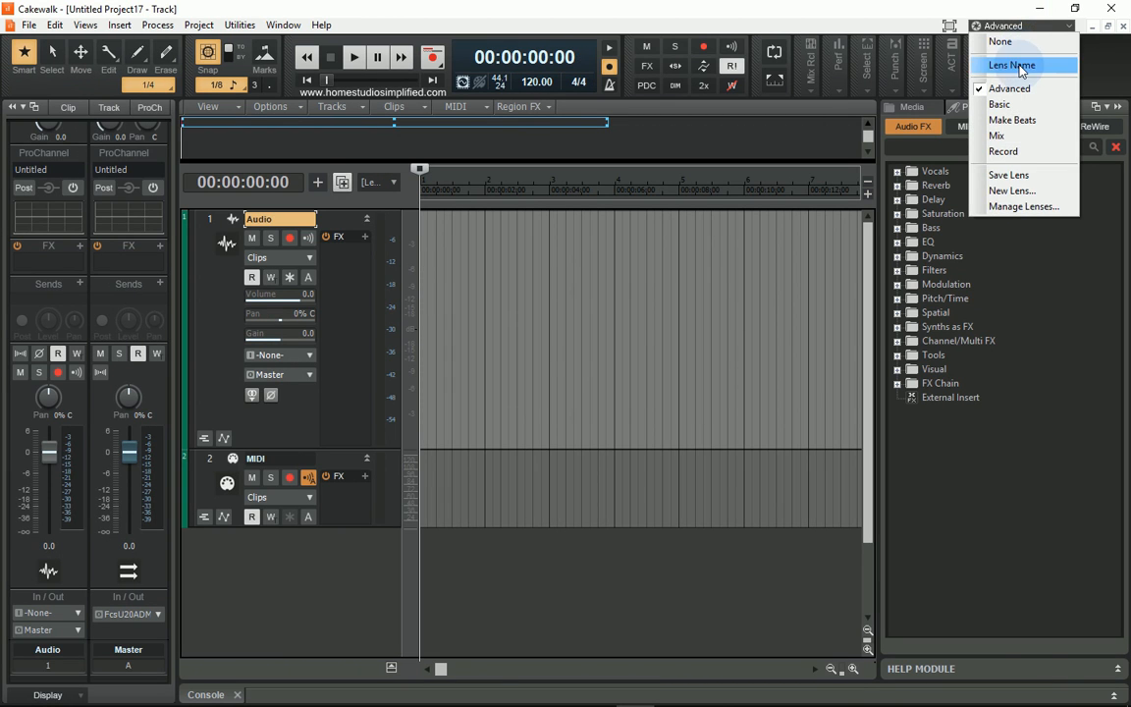
left_click(1017, 65)
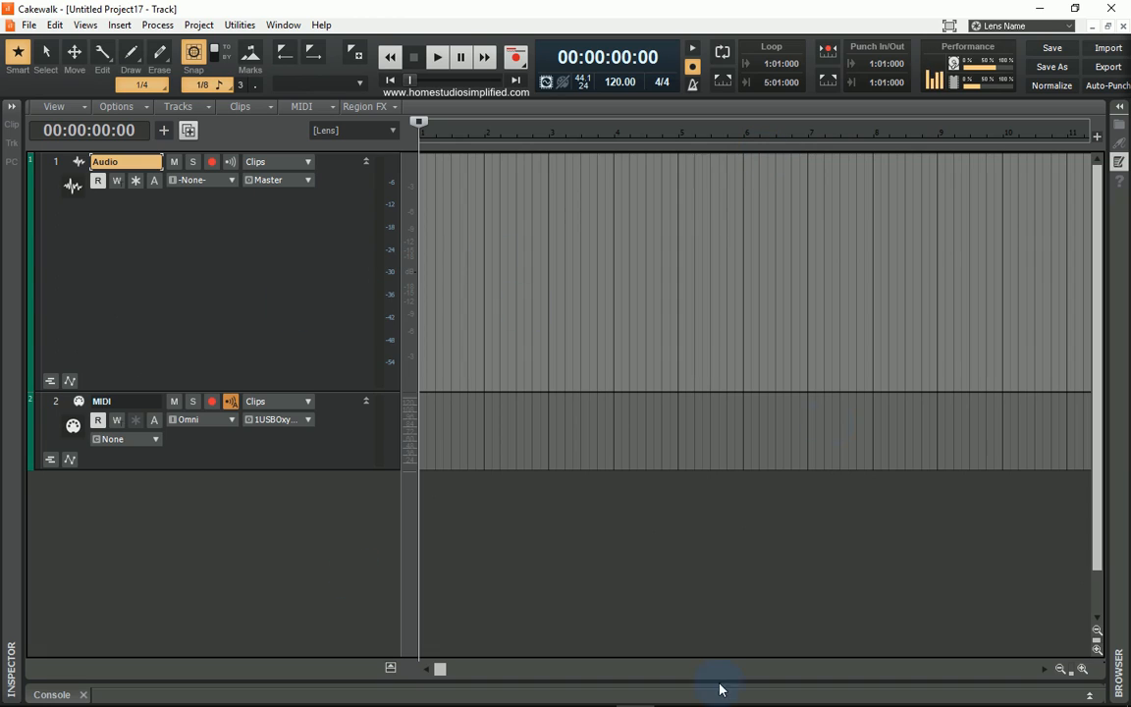
mouse_move(377, 253)
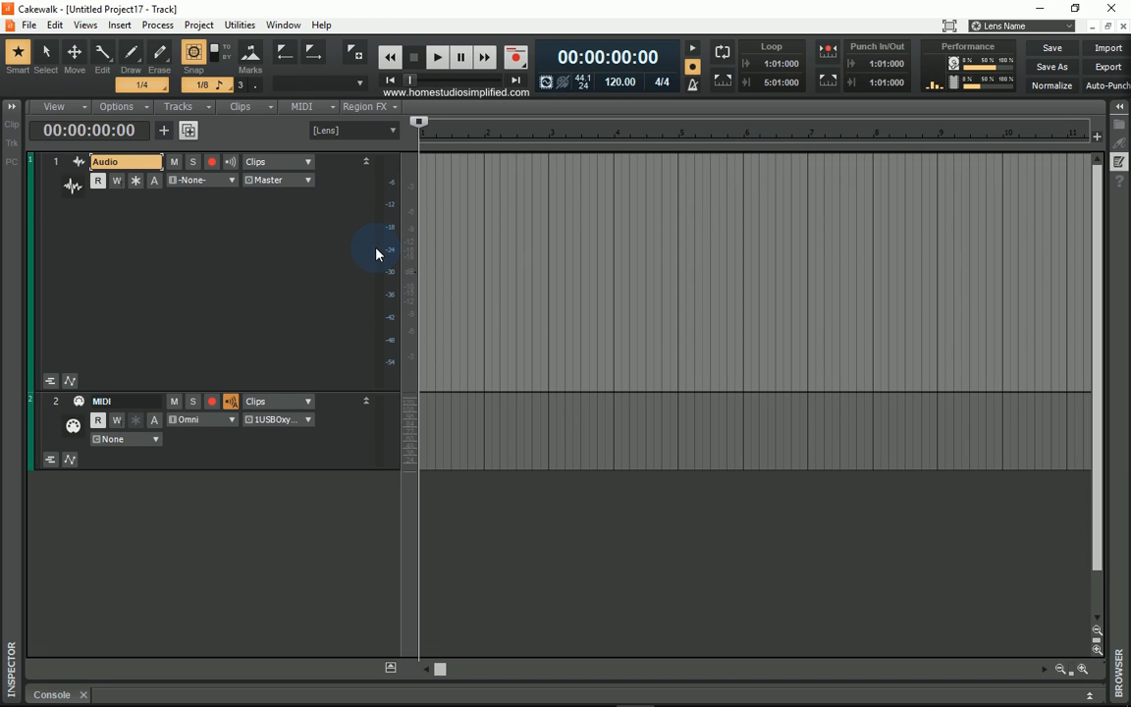
mouse_move(356, 341)
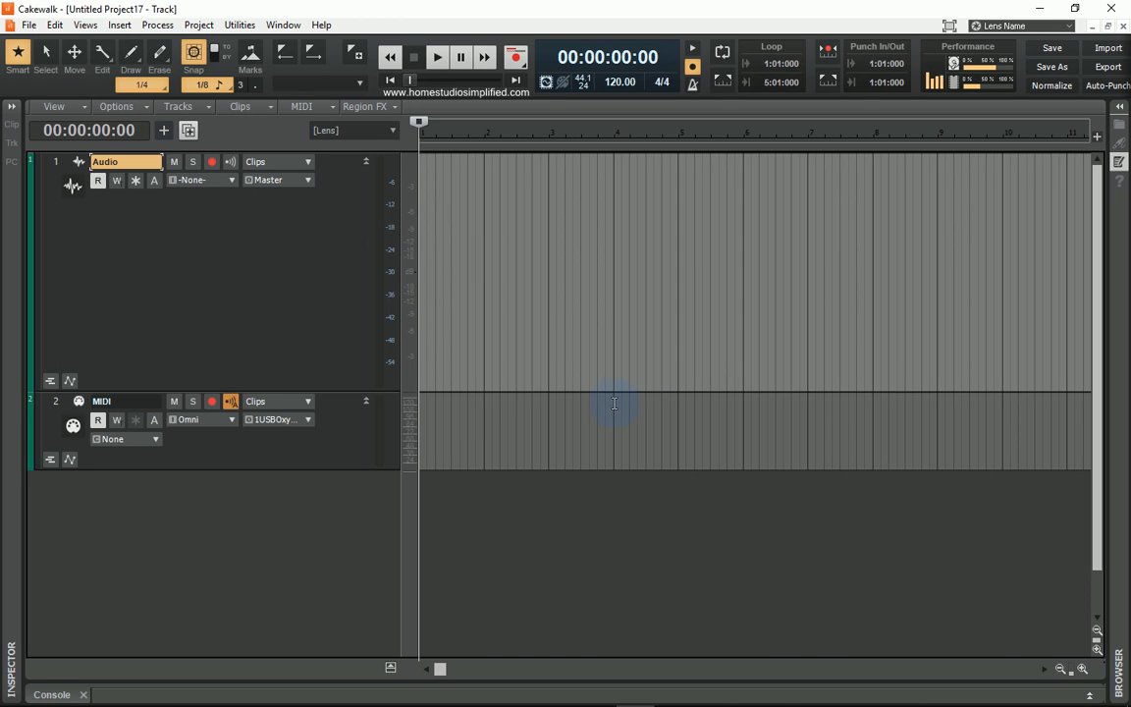
mouse_move(586, 484)
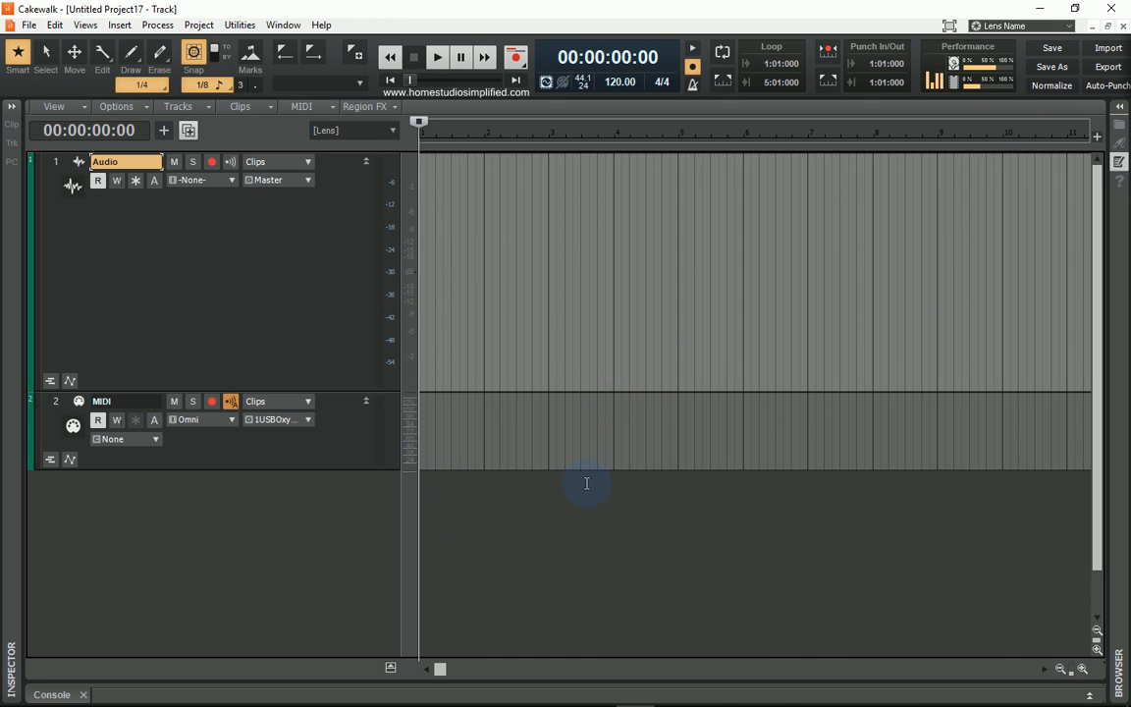
mouse_move(367, 245)
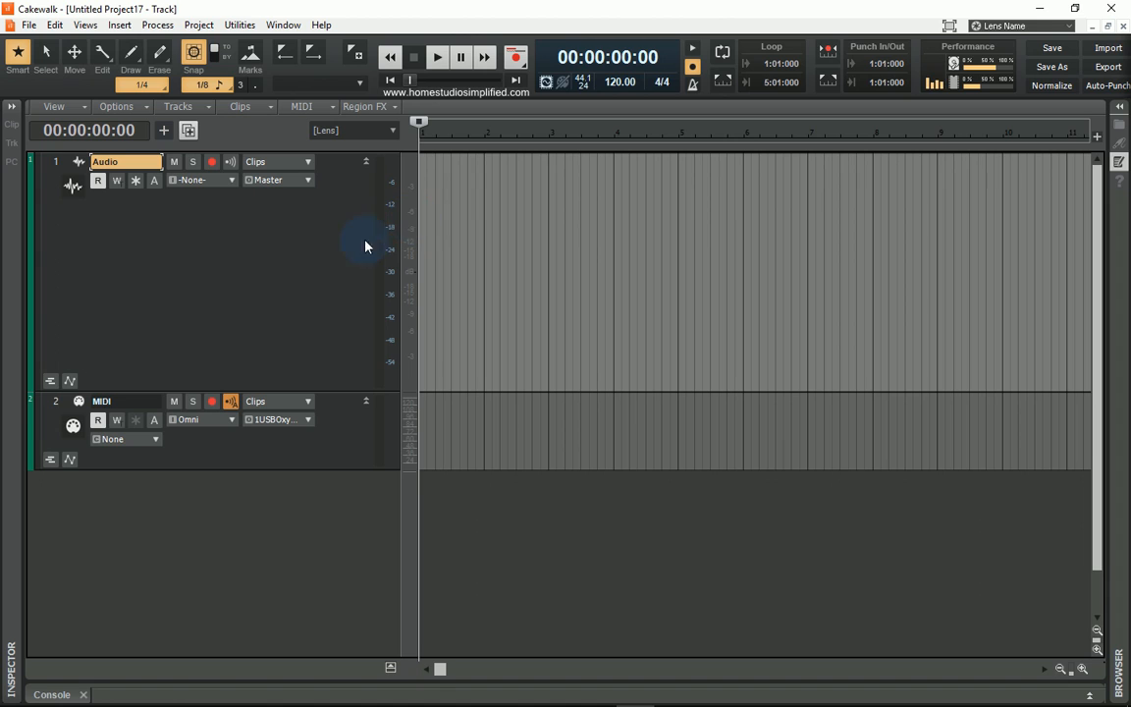
mouse_move(869, 85)
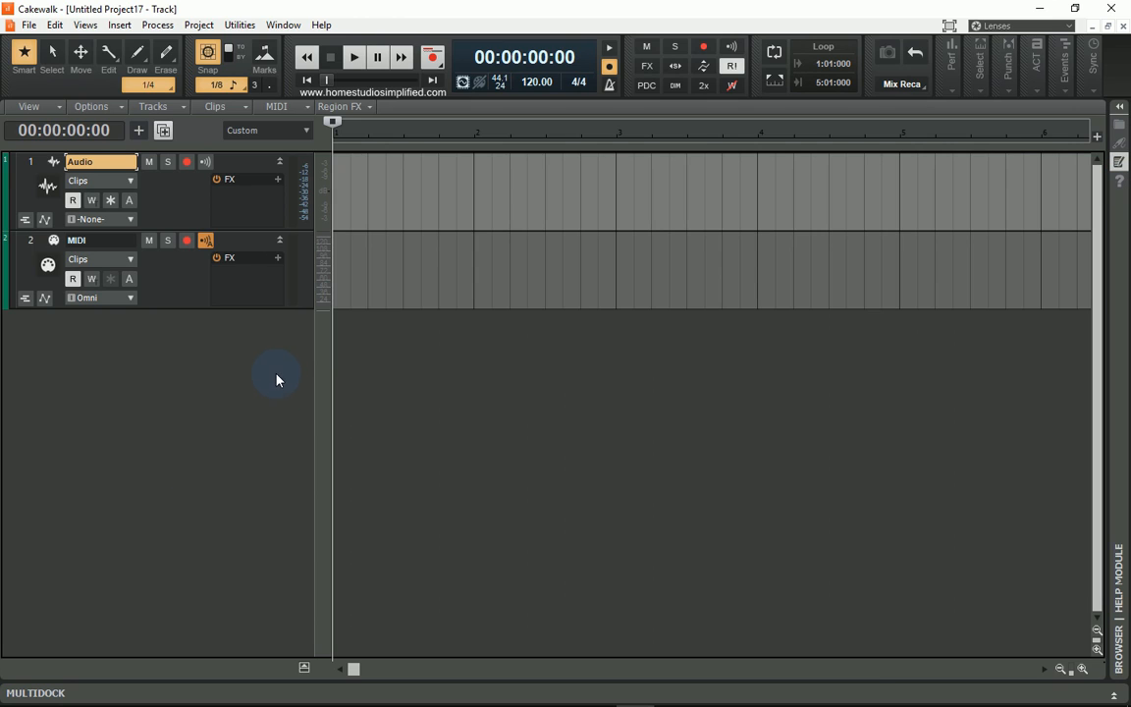
mouse_move(452, 413)
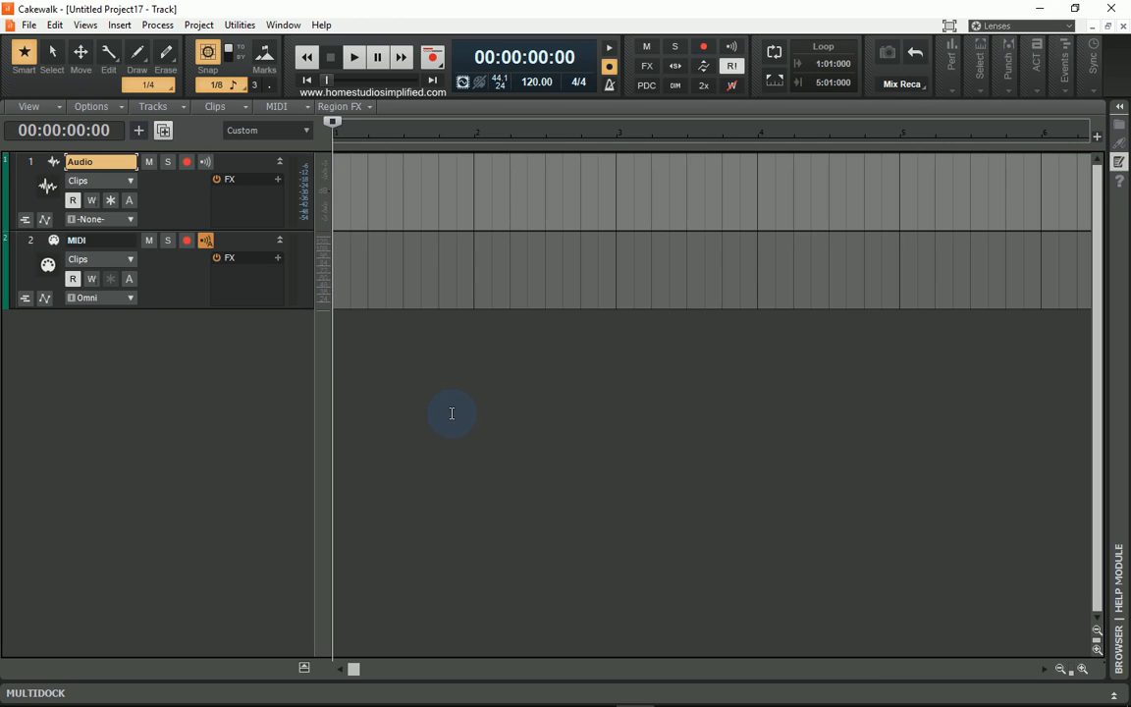
mouse_move(199, 183)
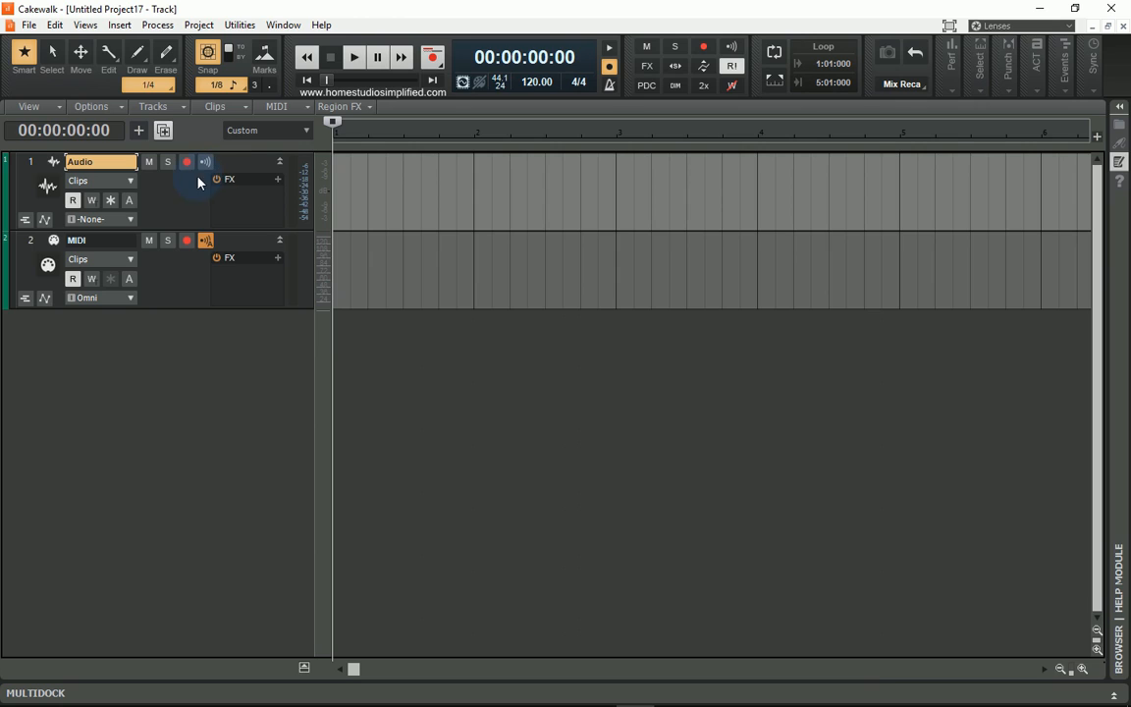
mouse_move(233, 484)
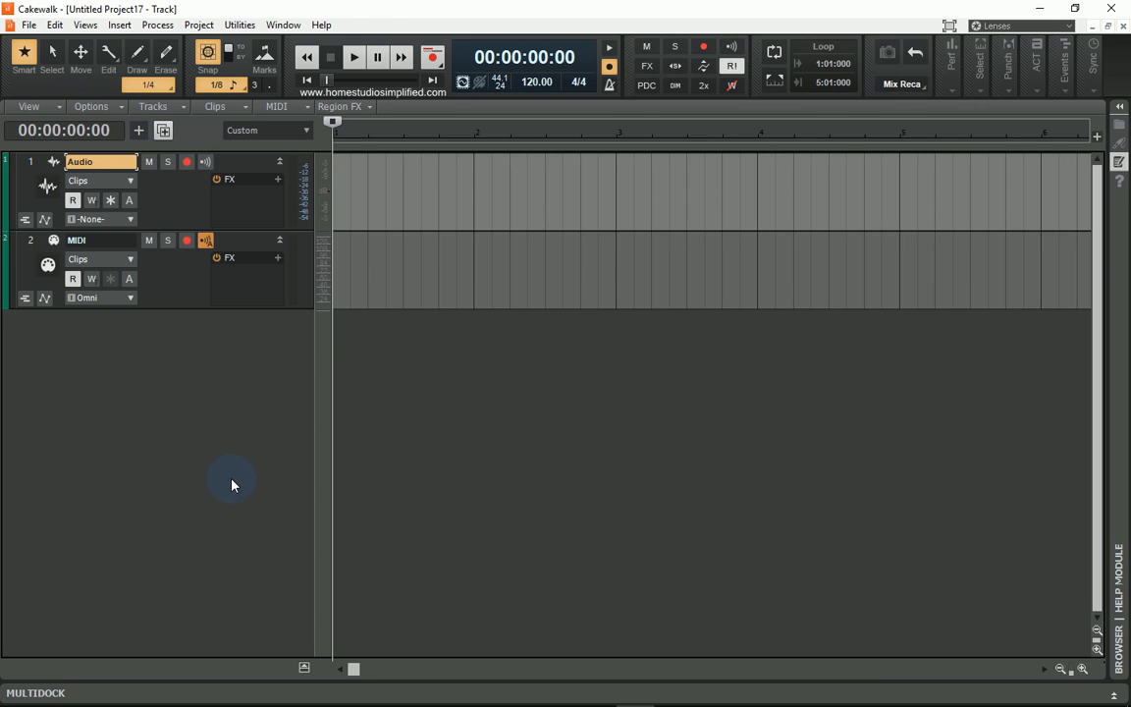
mouse_move(164, 358)
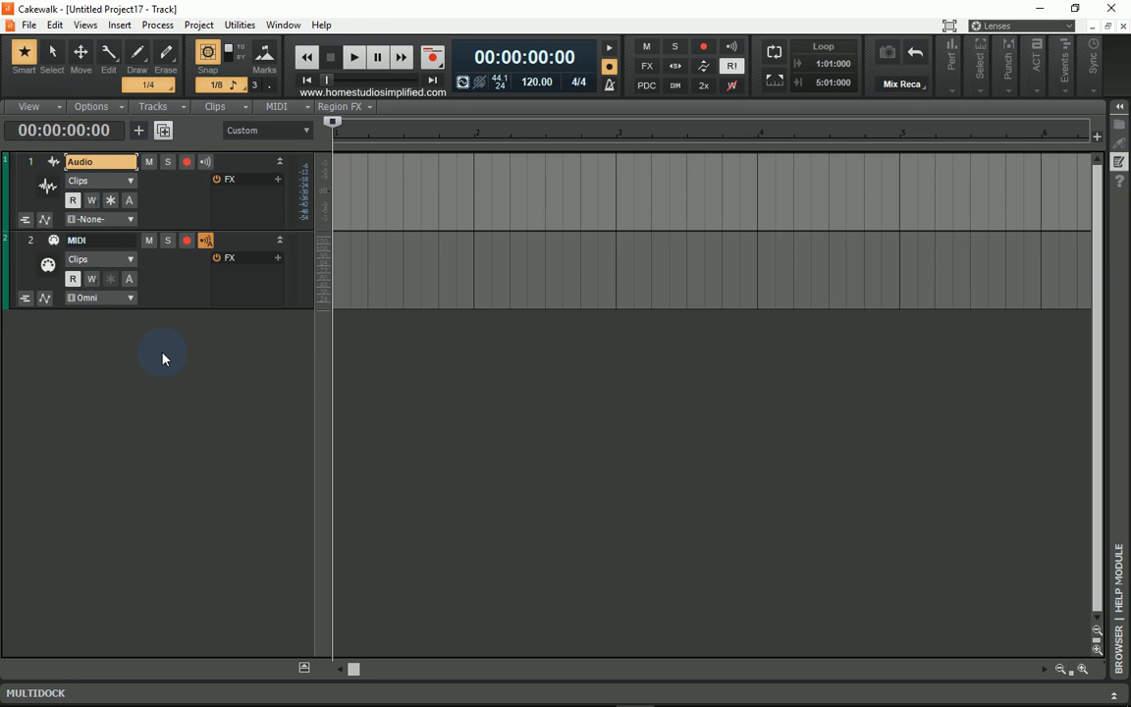
mouse_move(188, 382)
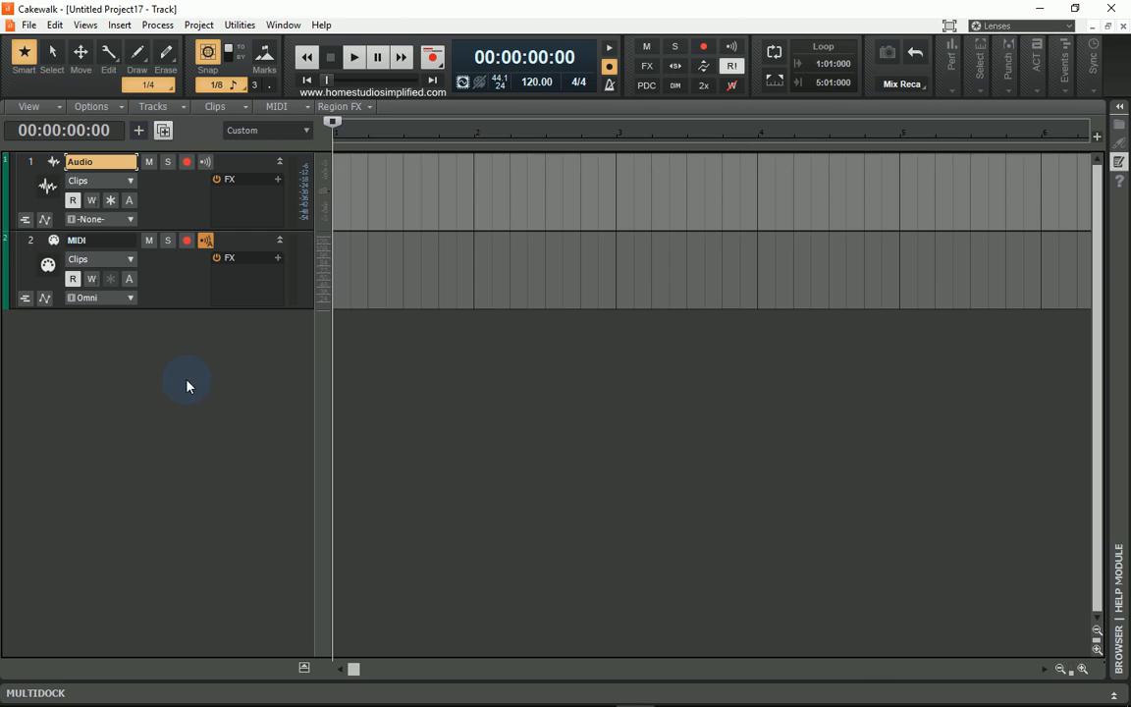
Insert an audio track, Track 2, from the empty track pane's right-click menu
right_click(189, 384)
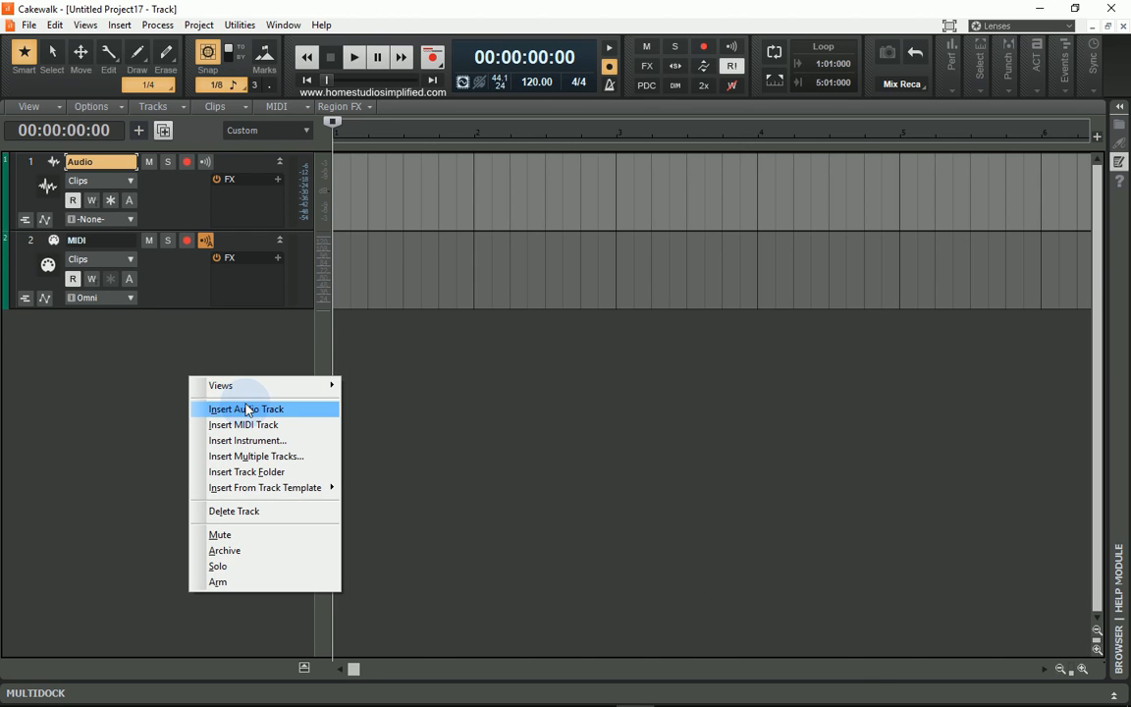
left_click(245, 408)
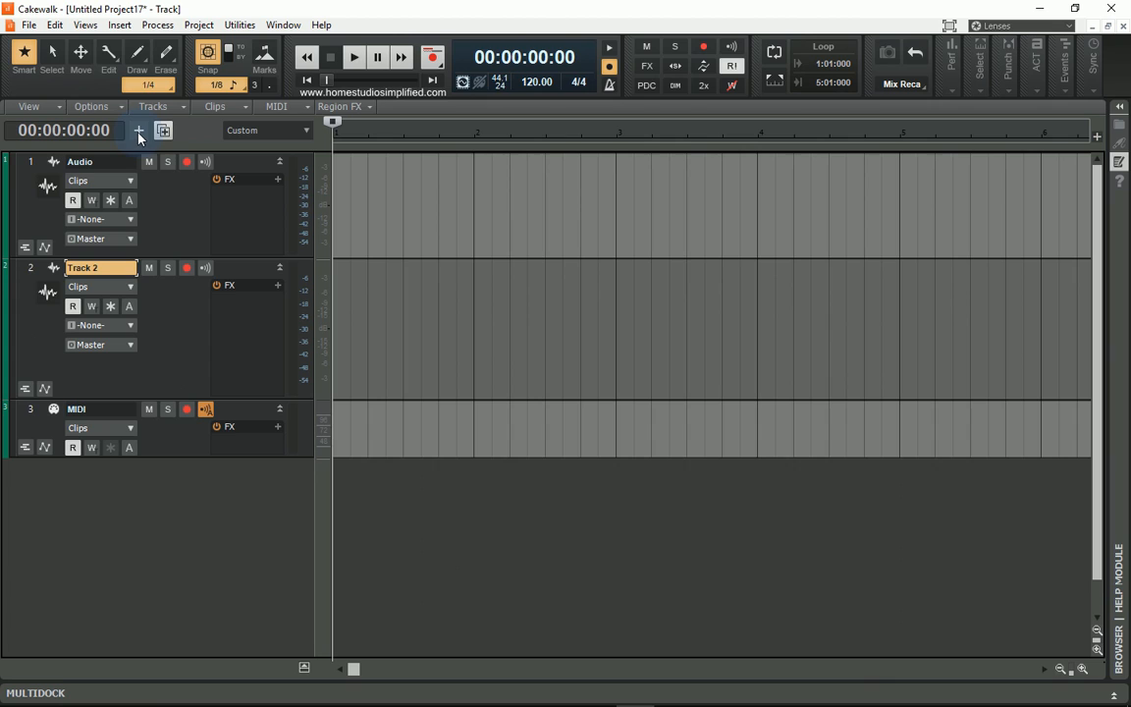
Create three record-enabled audio tracks, Tracks 4–6, via the Add Track panel
left_click(135, 130)
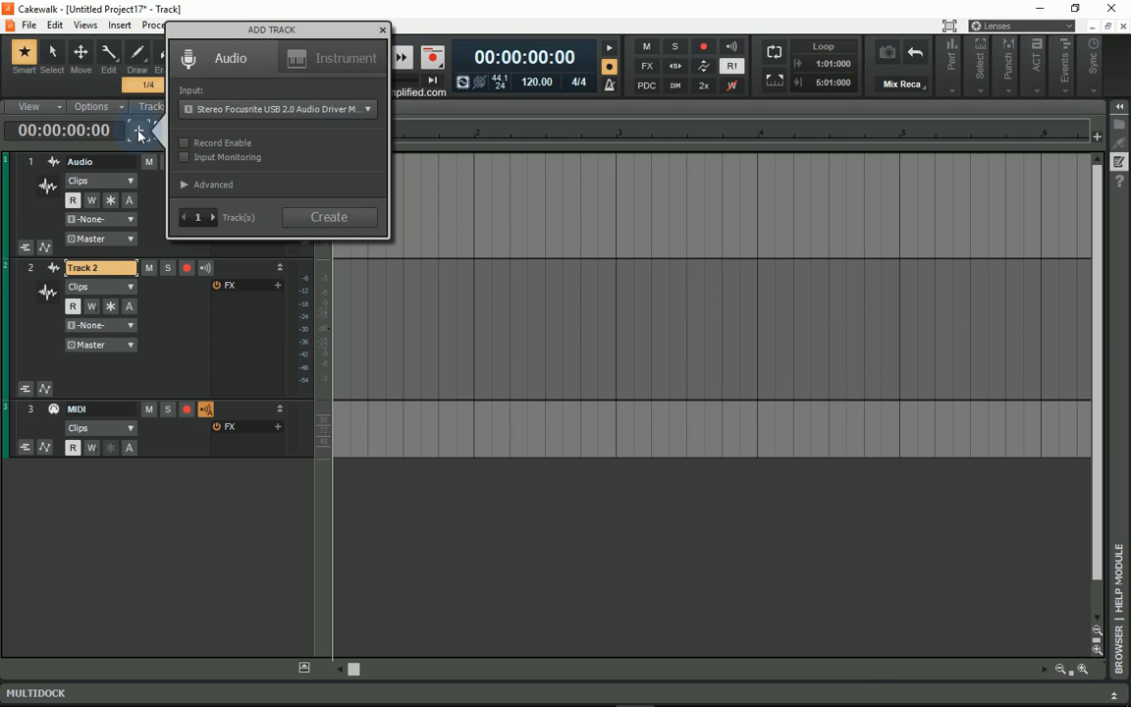
mouse_move(184, 145)
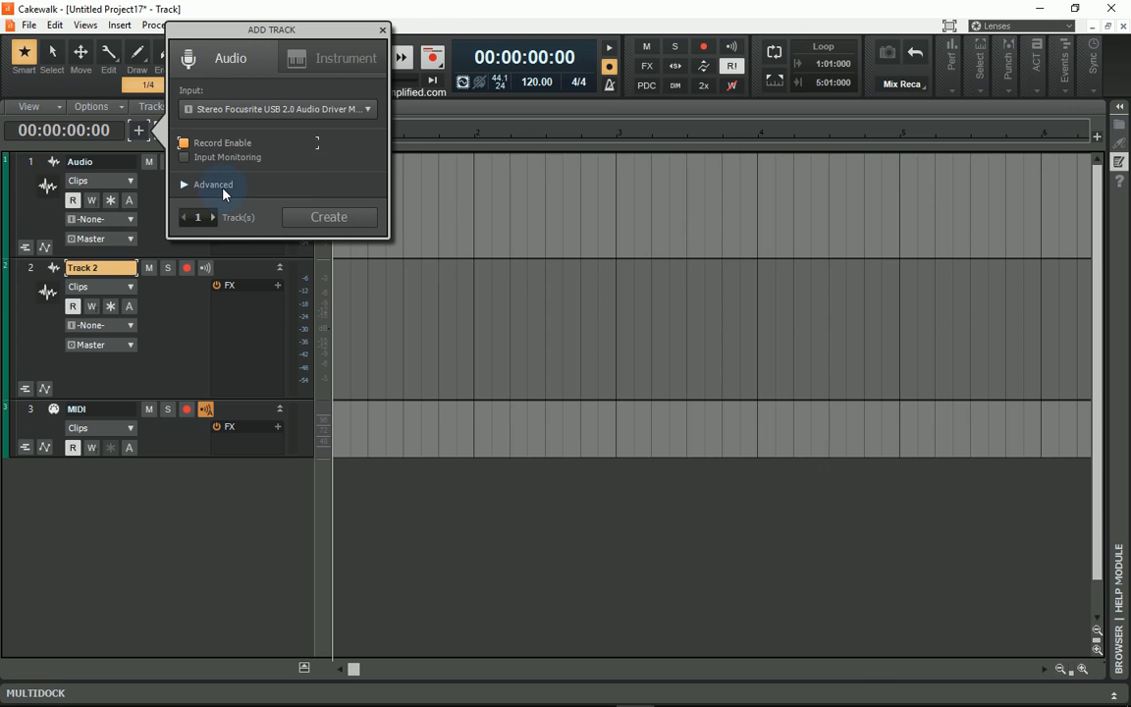
left_click(212, 185)
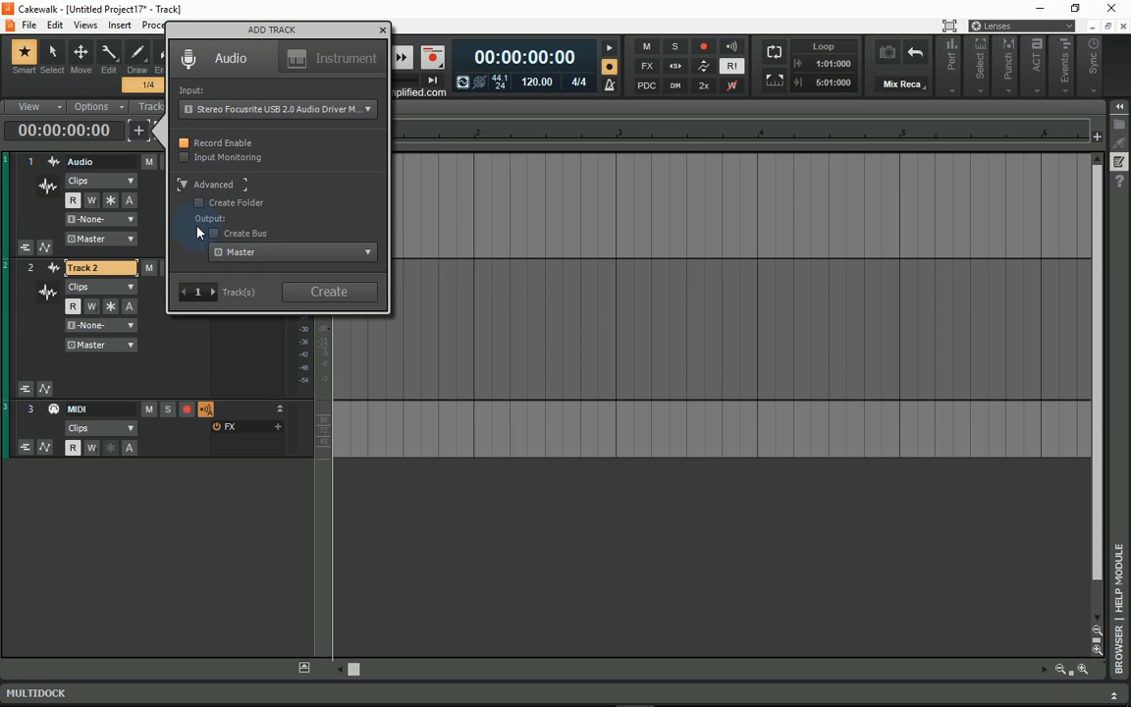
mouse_move(361, 241)
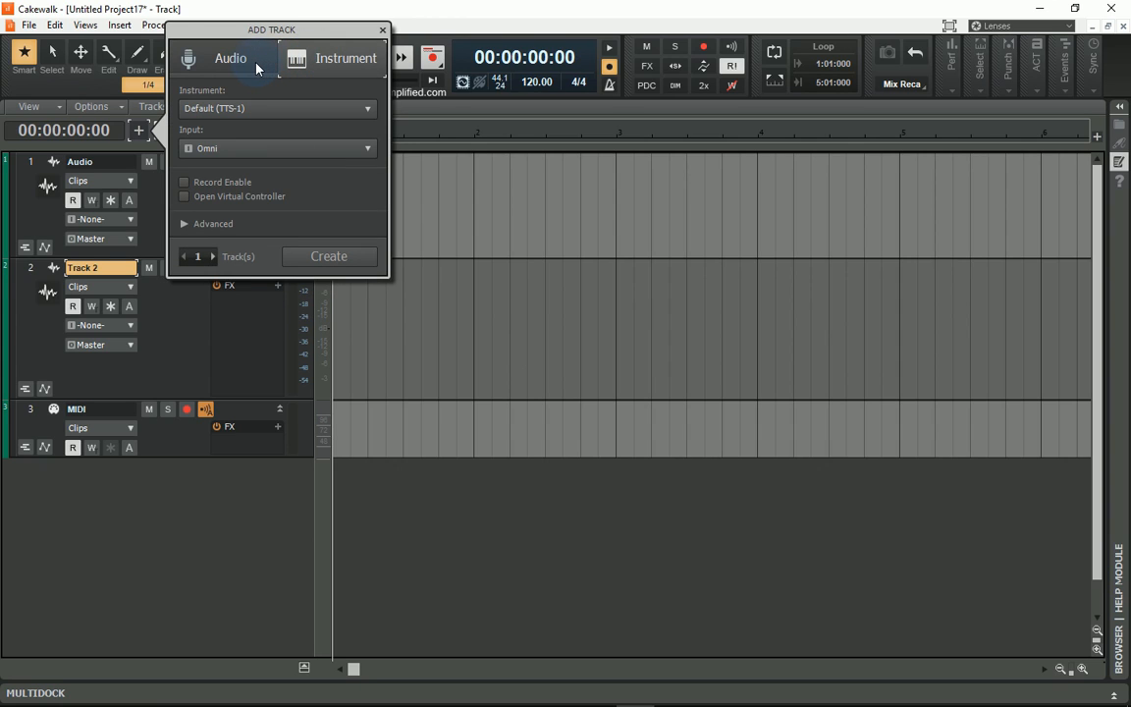
left_click(227, 57)
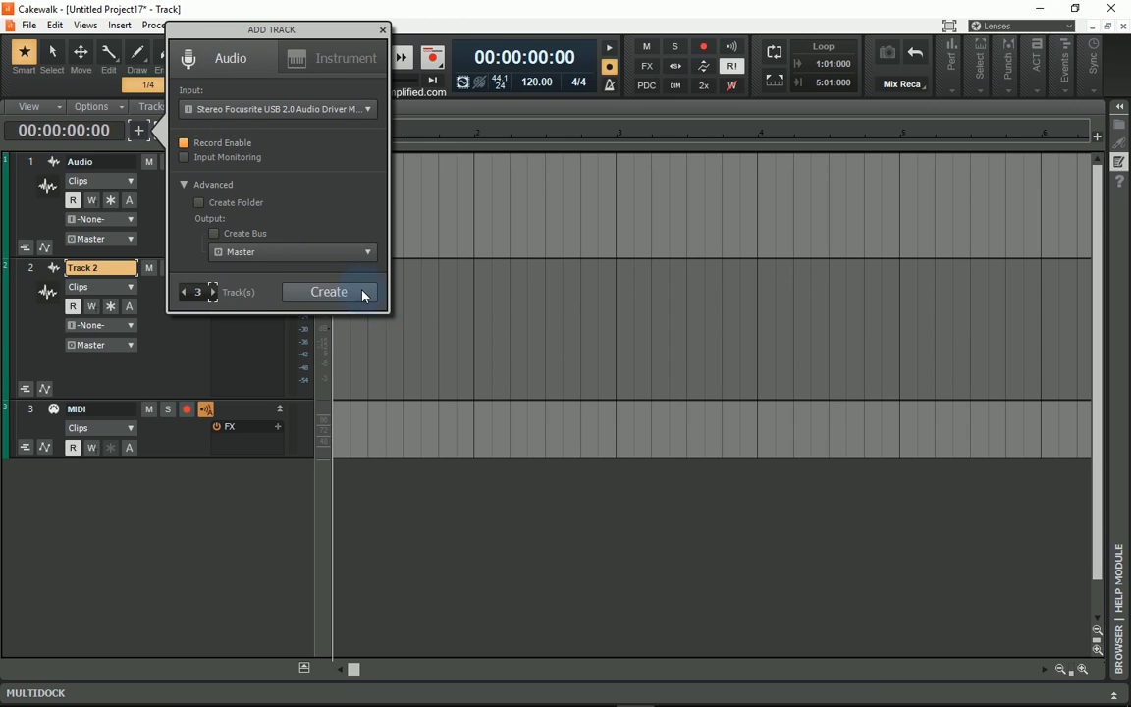
left_click(328, 291)
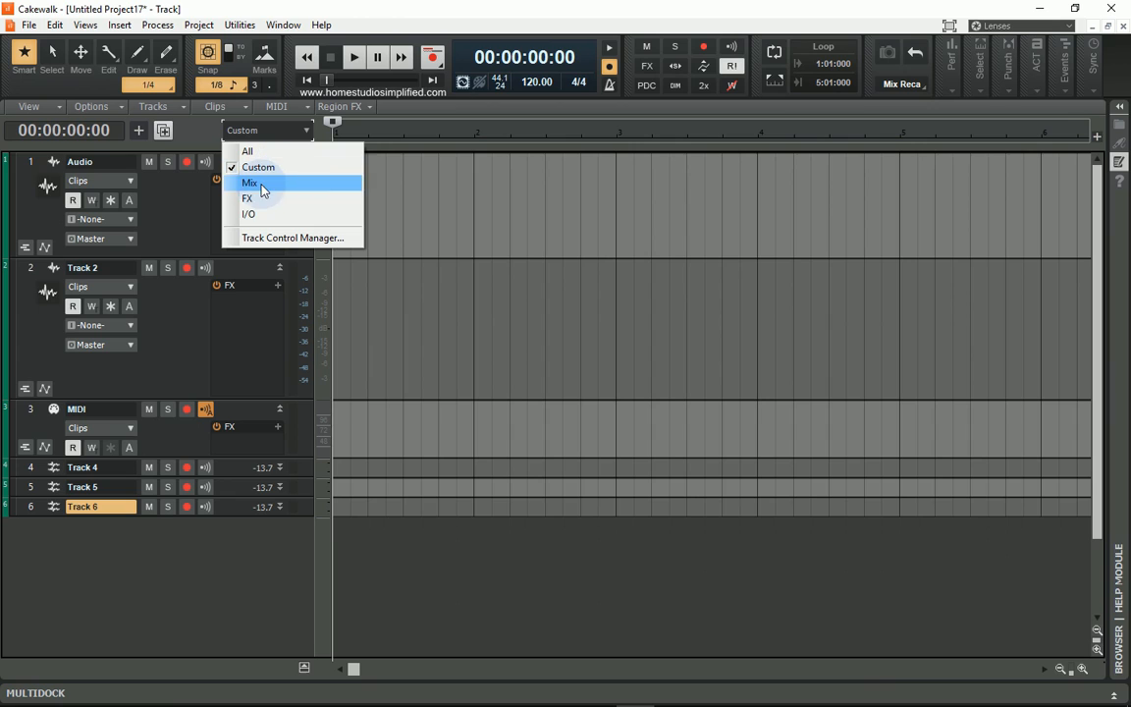
Switch track headers from Mix to All controls and narrow the track pane
left_click(250, 184)
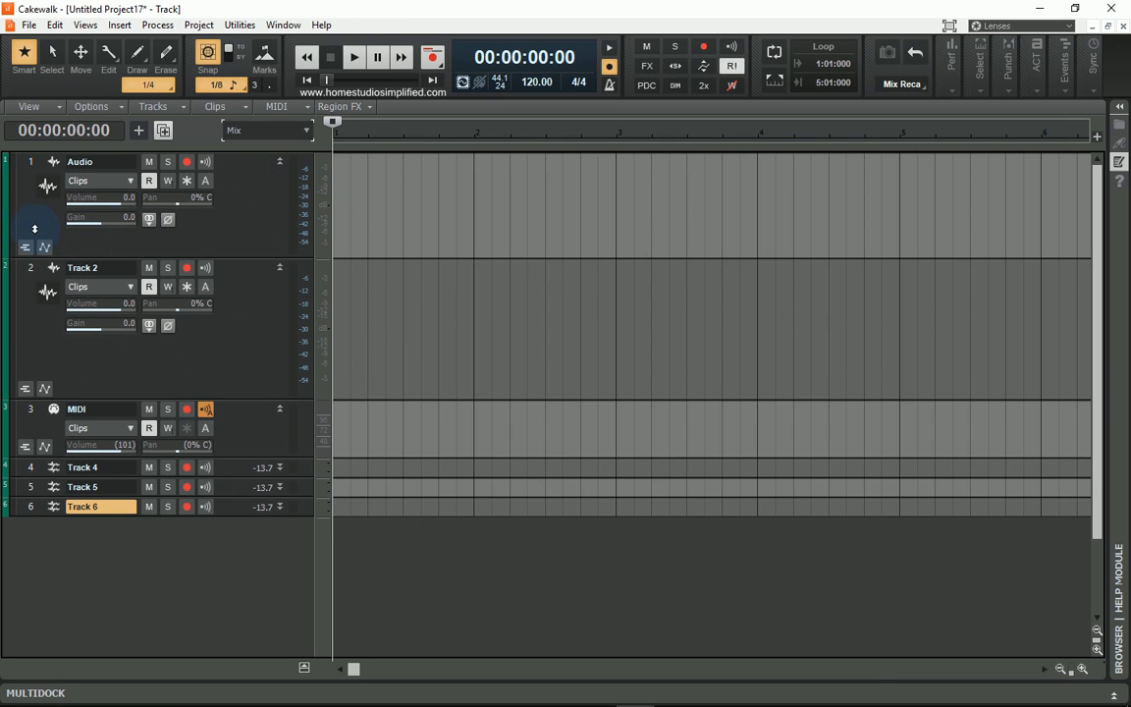
mouse_move(37, 218)
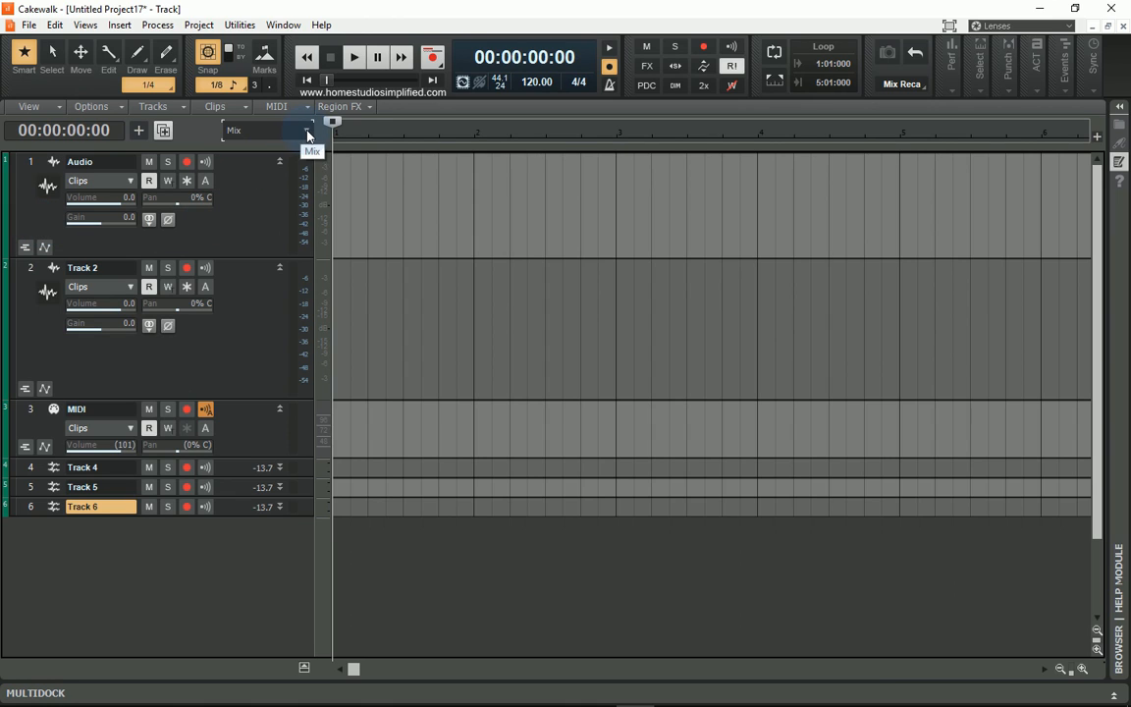
mouse_move(228, 202)
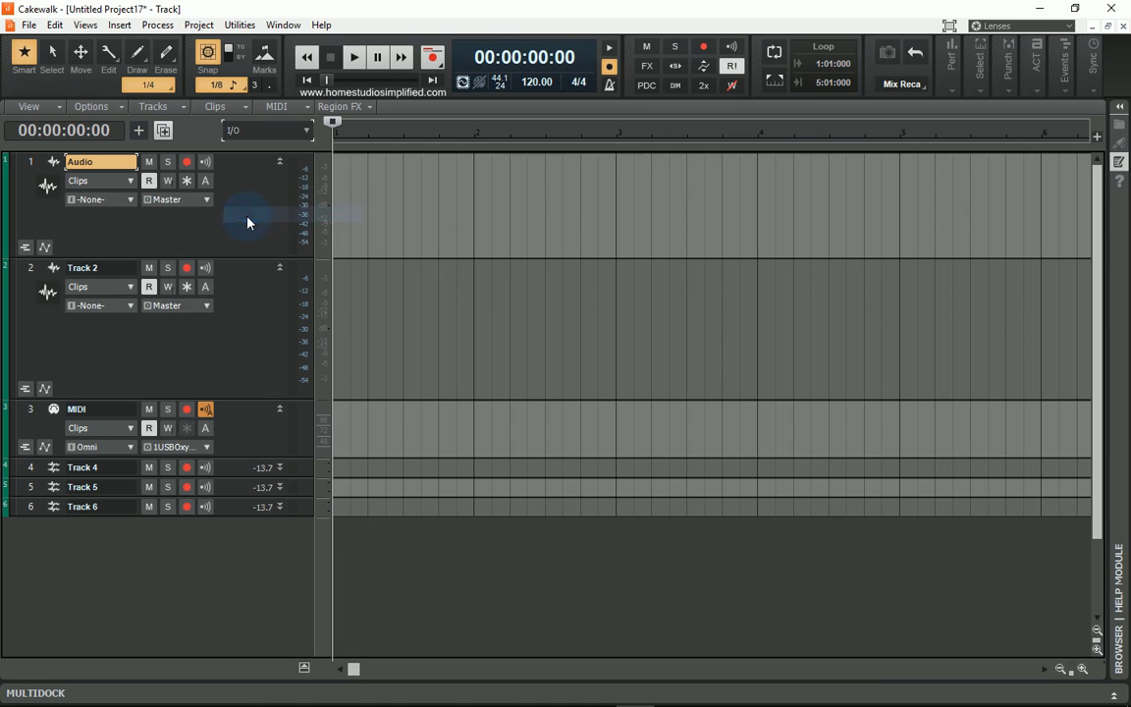
left_click(129, 200)
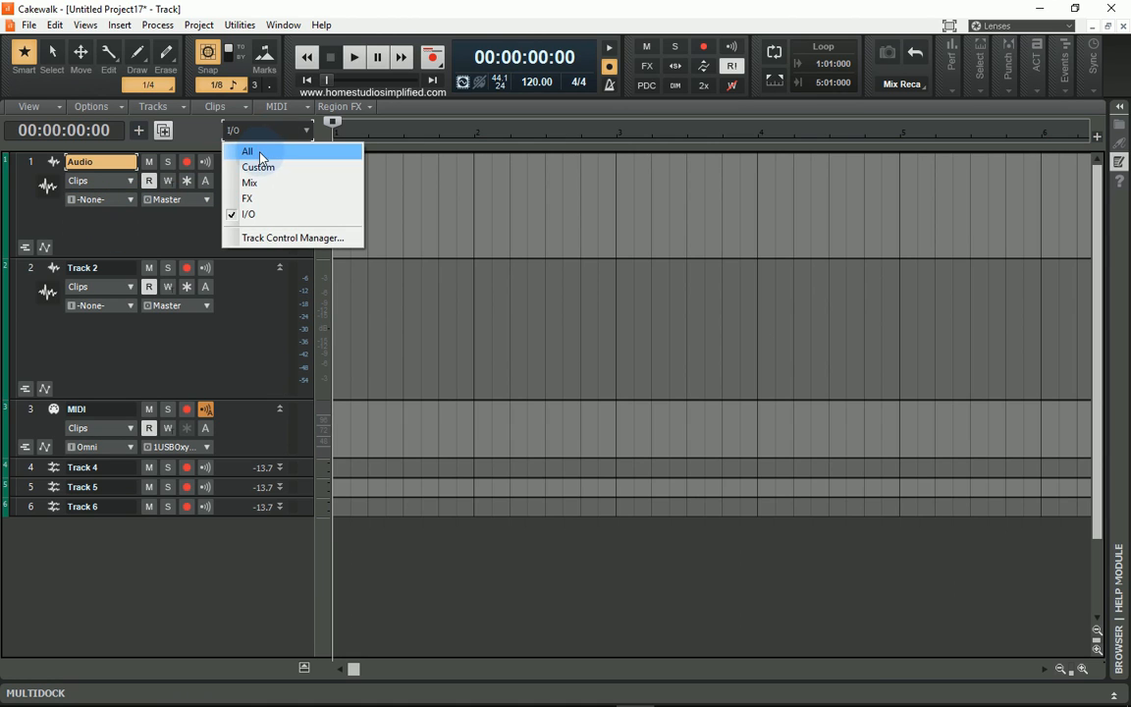
left_click(247, 151)
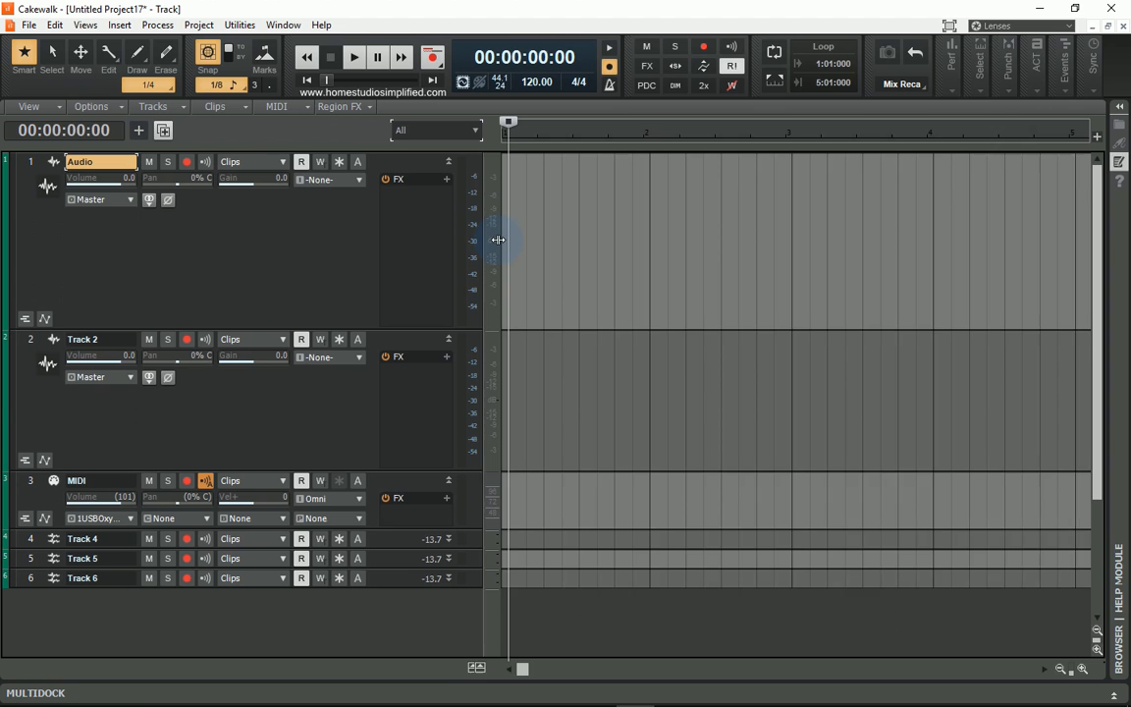
left_click_drag(498, 240, 420, 240)
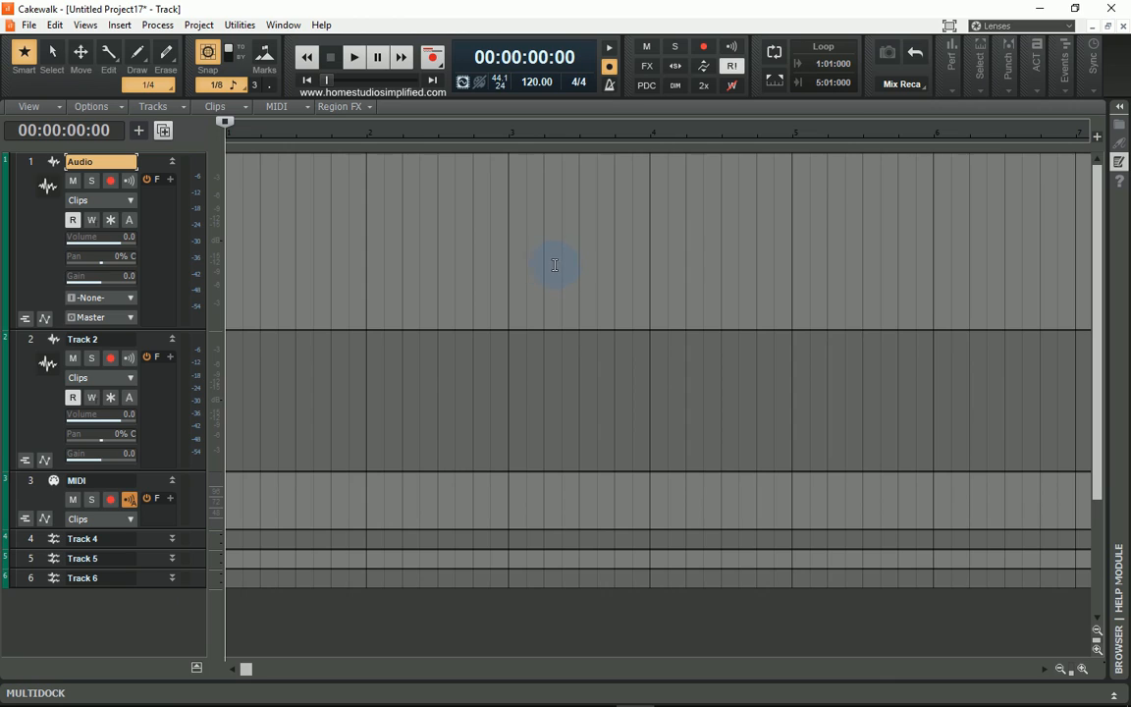
mouse_move(573, 235)
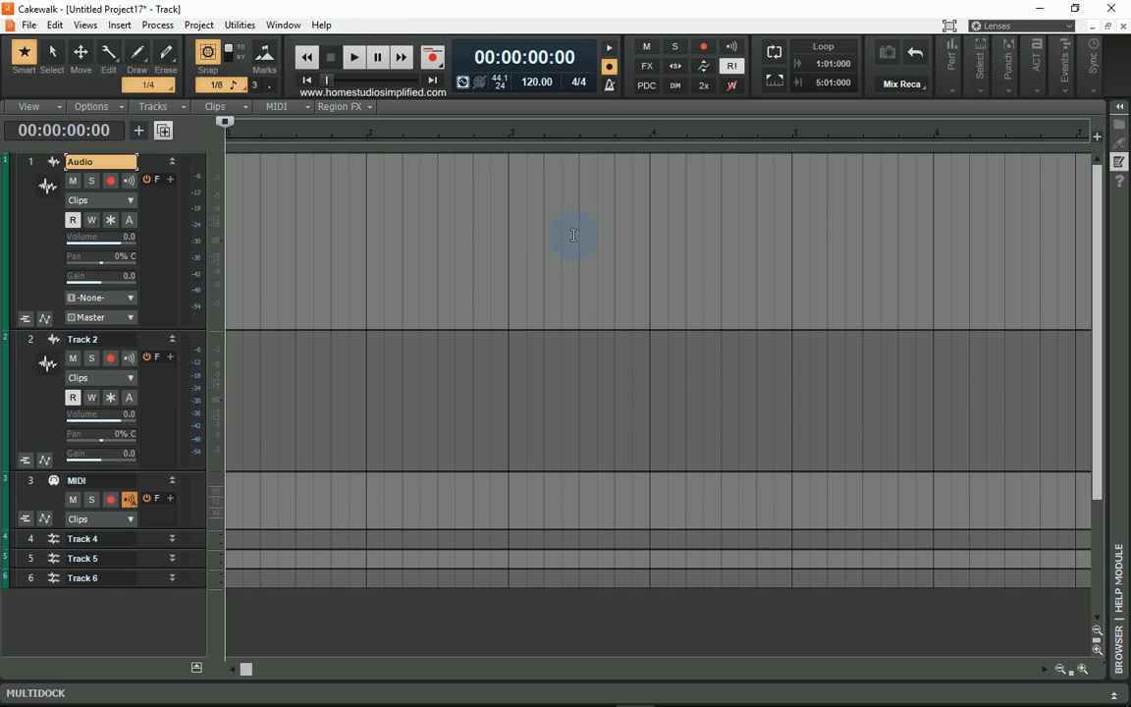